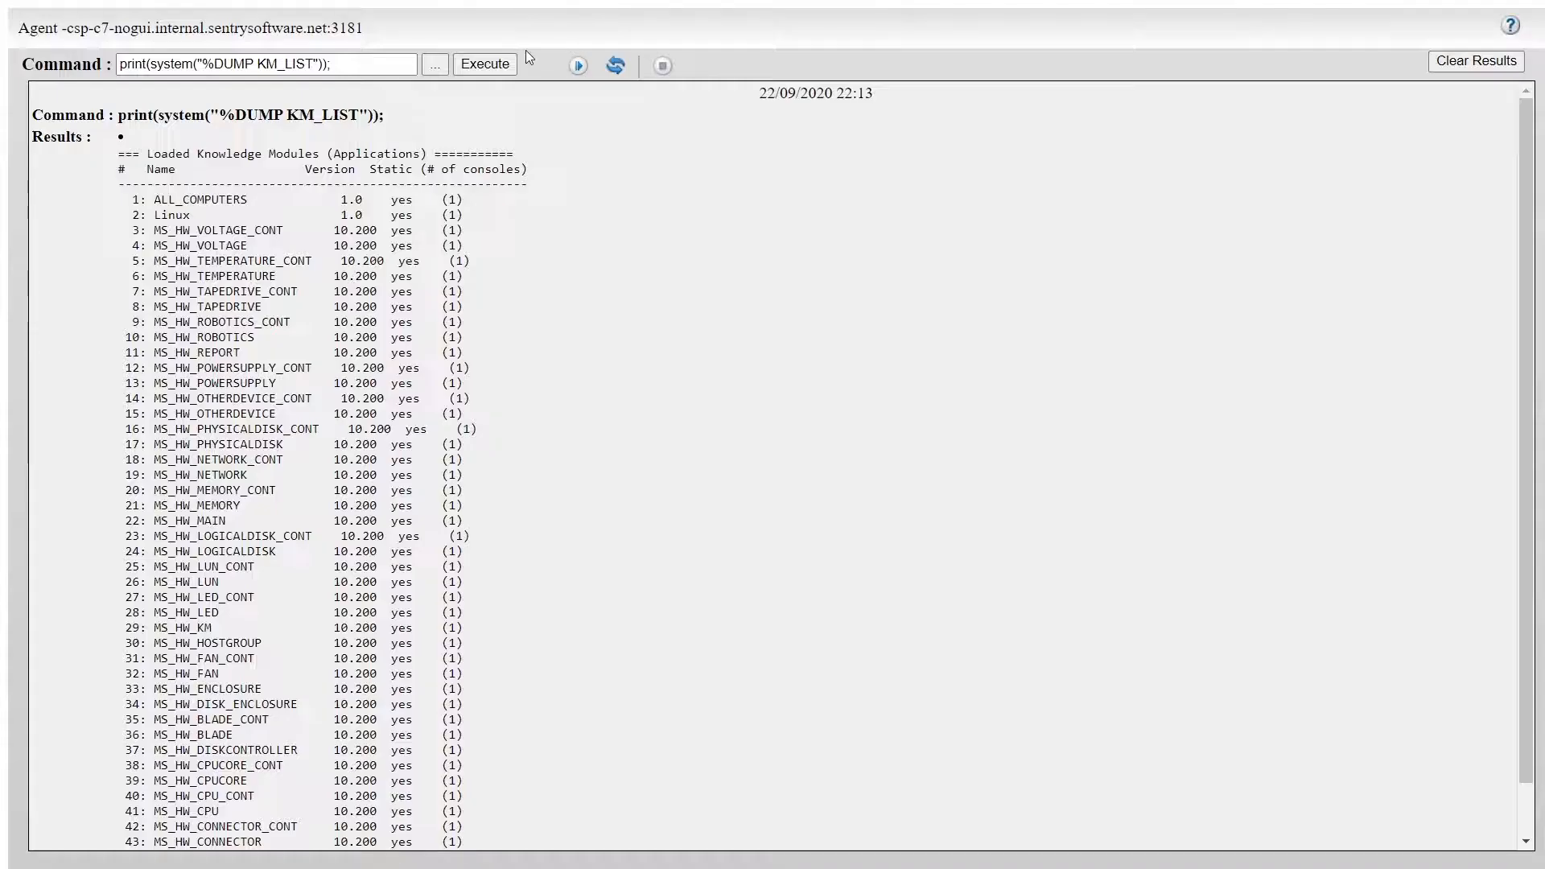
# - Rerun print(system("%DUMP KM_LIST")); to list the loaded Knowledge Modules with versions
pyautogui.click(484, 62)
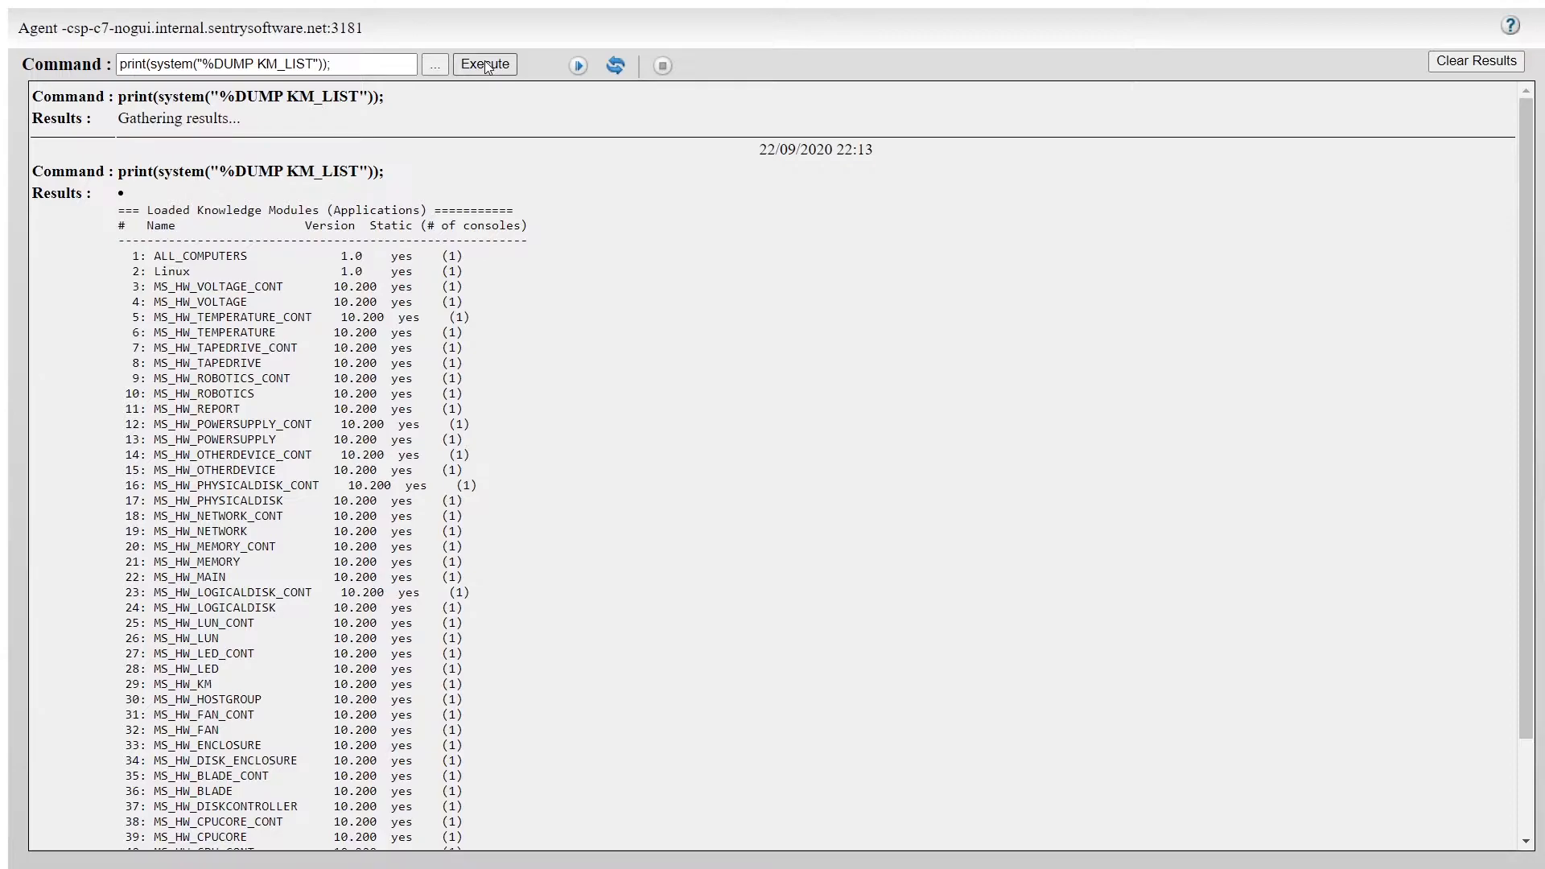
pyautogui.click(483, 64)
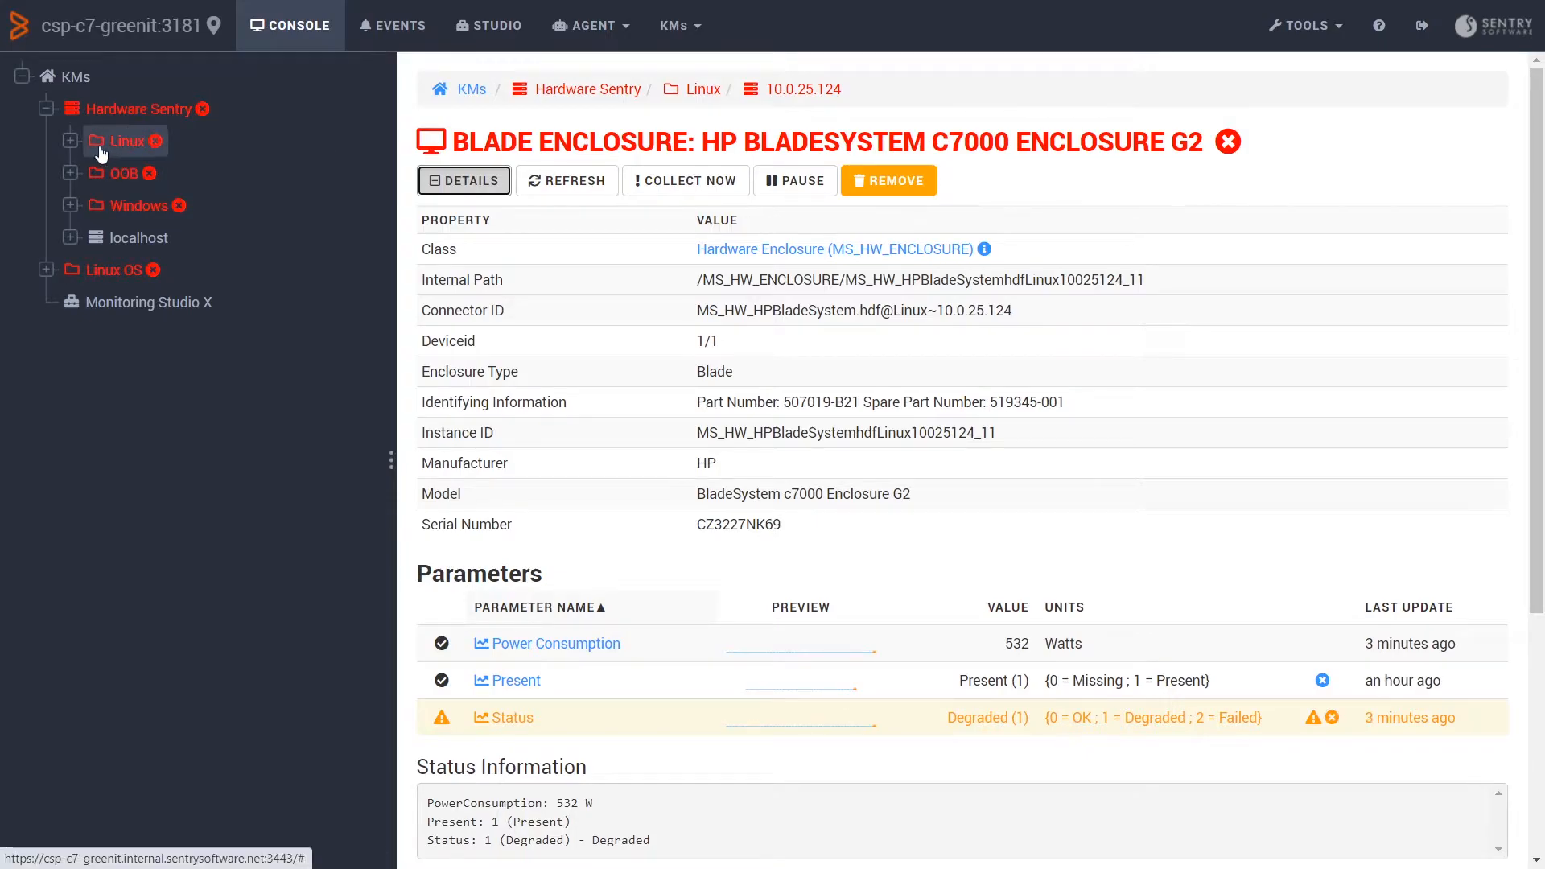
# - Expand Linux, 10.0.25.124 and Blade Enclosure, then scroll to Linux OS storage file systems
pyautogui.click(70, 141)
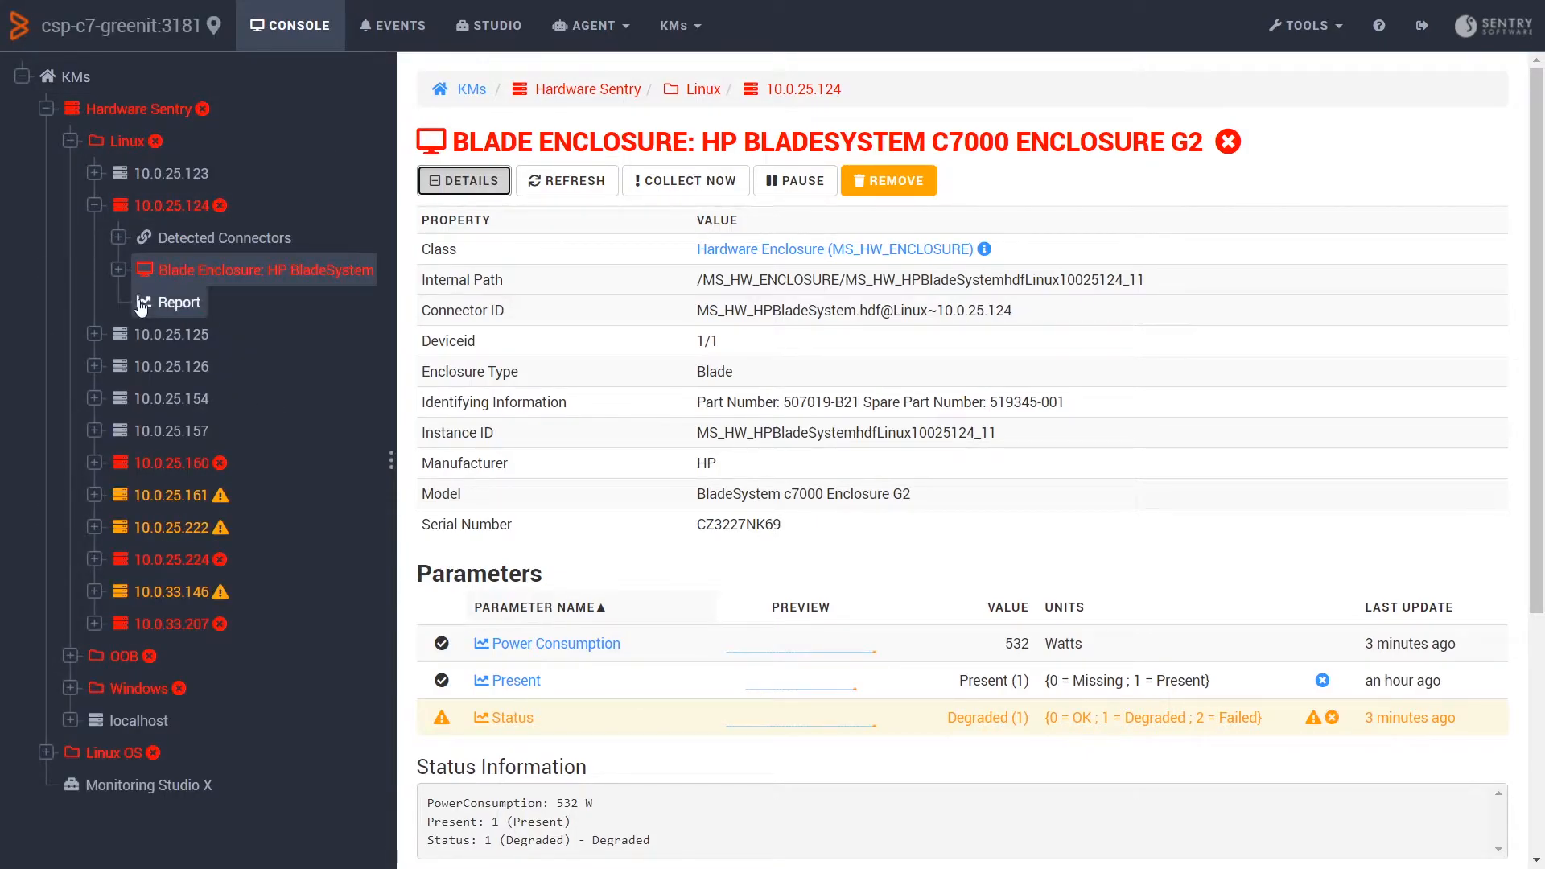
pyautogui.click(120, 269)
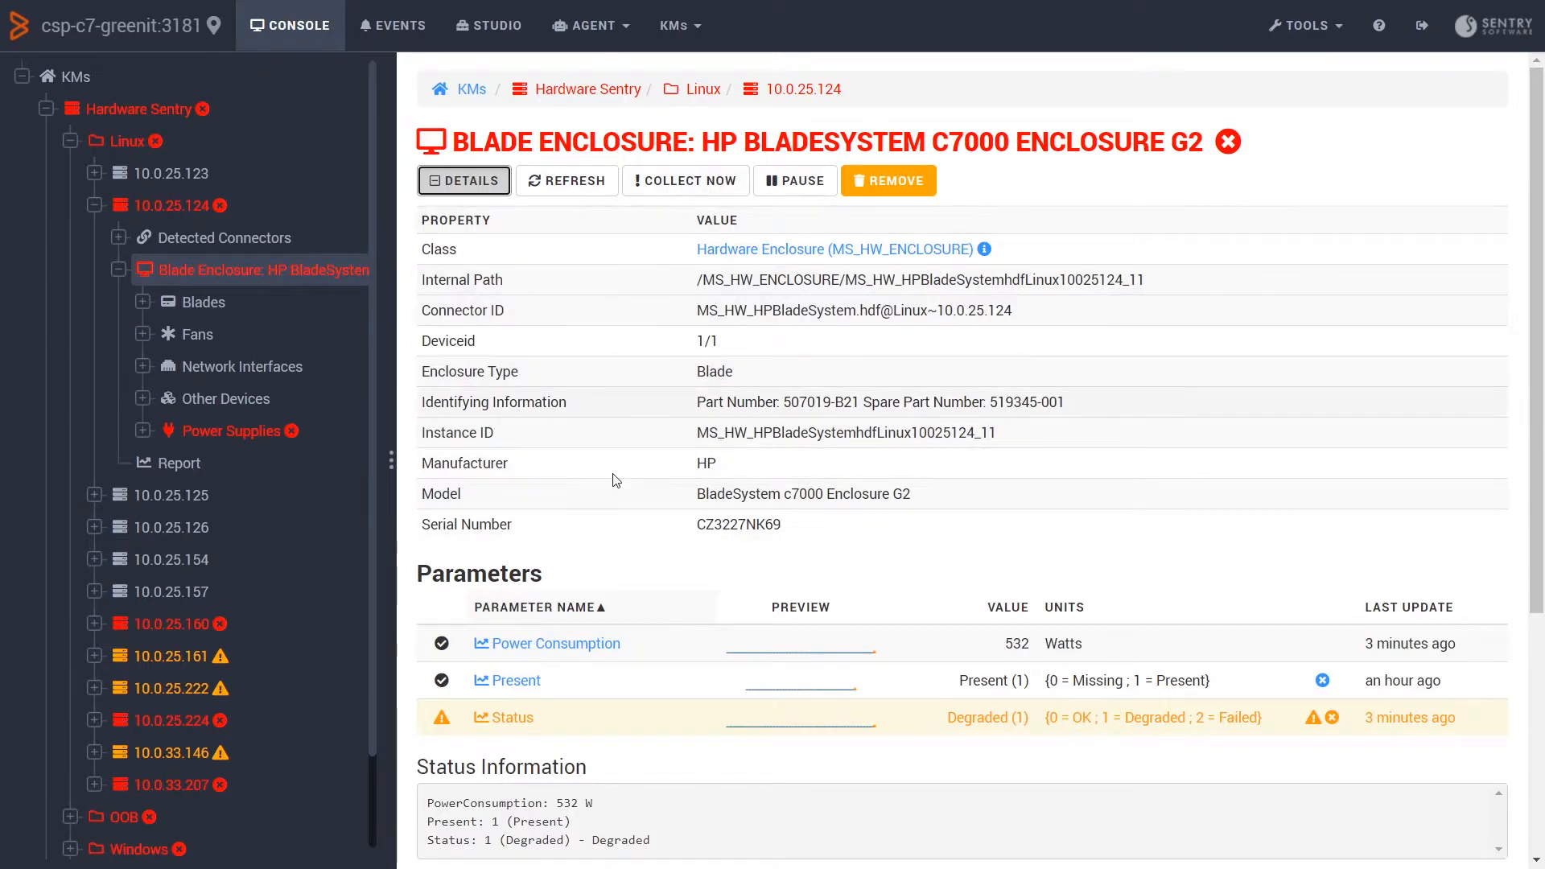
pyautogui.moveTo(743, 559)
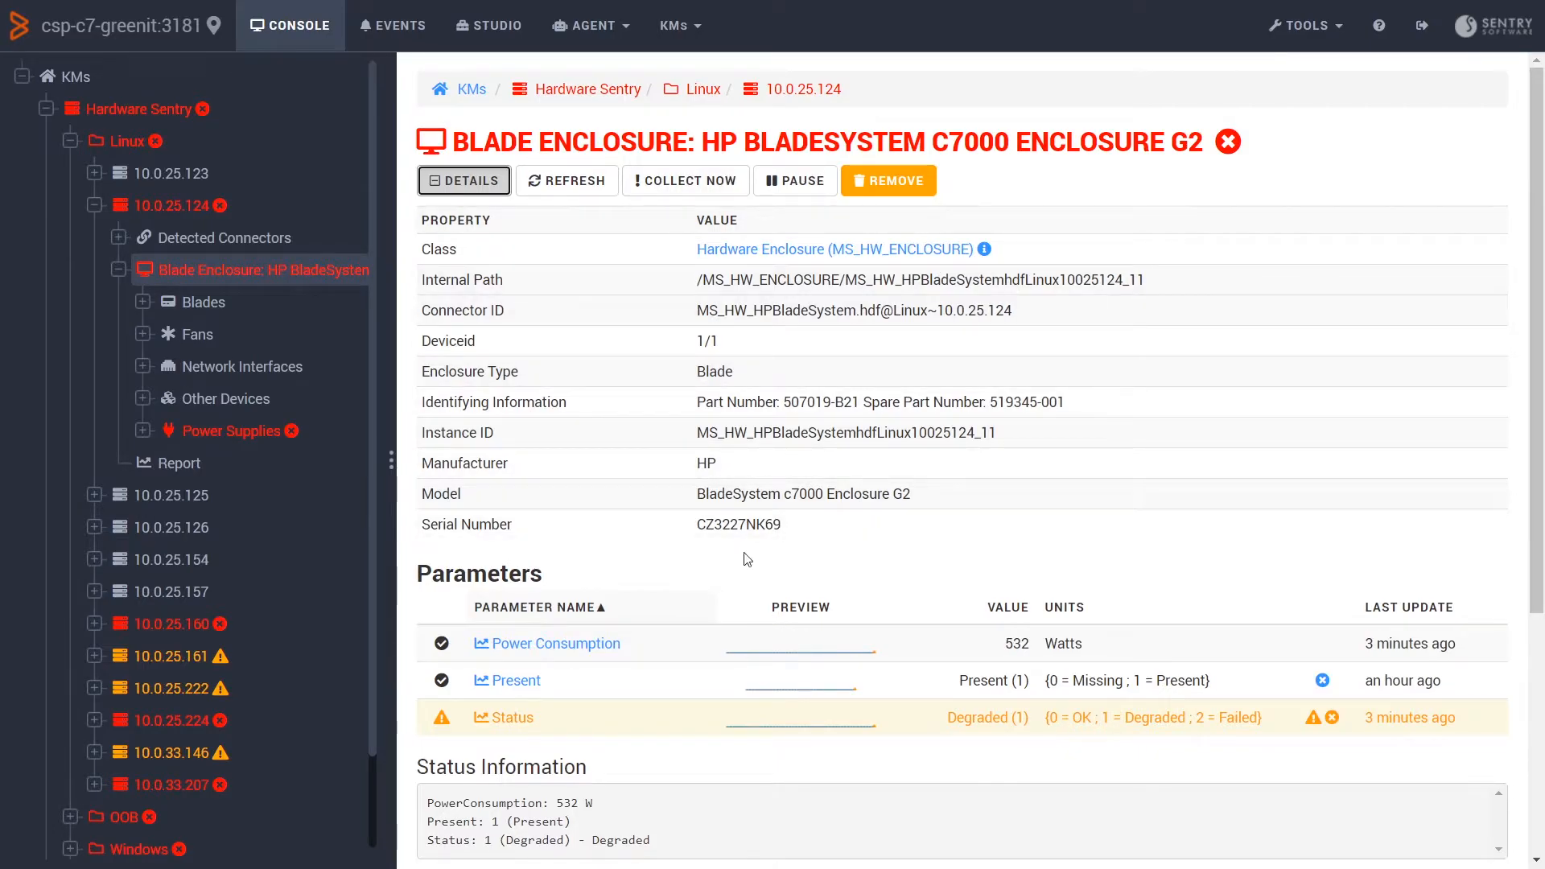
pyautogui.scroll(-3)
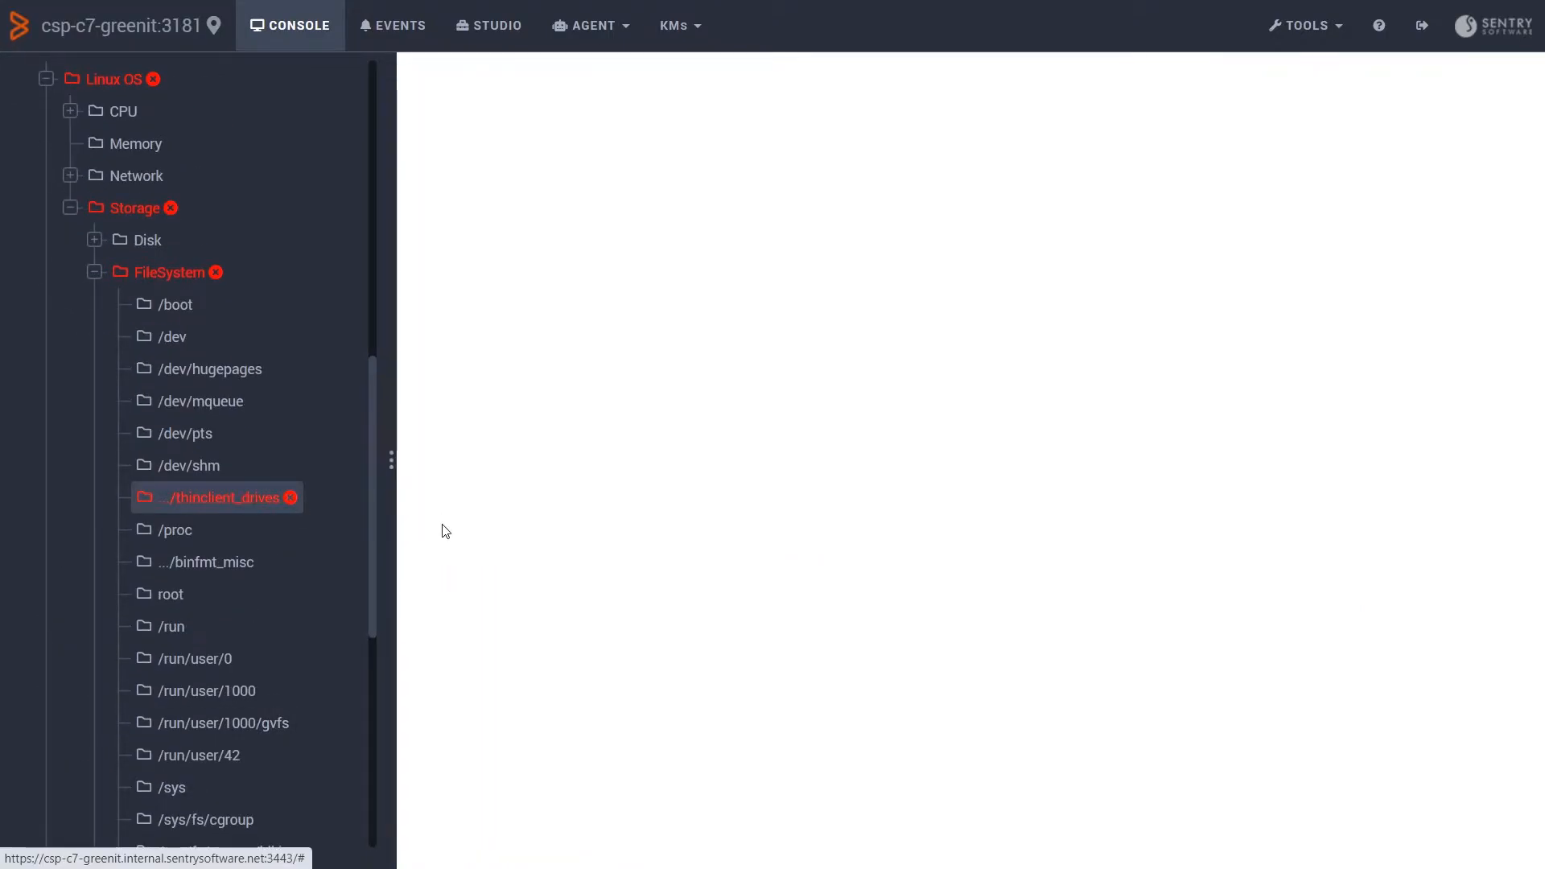
# - Open thinclient_drives, show its details and the Filesystem mount status chart
pyautogui.click(222, 497)
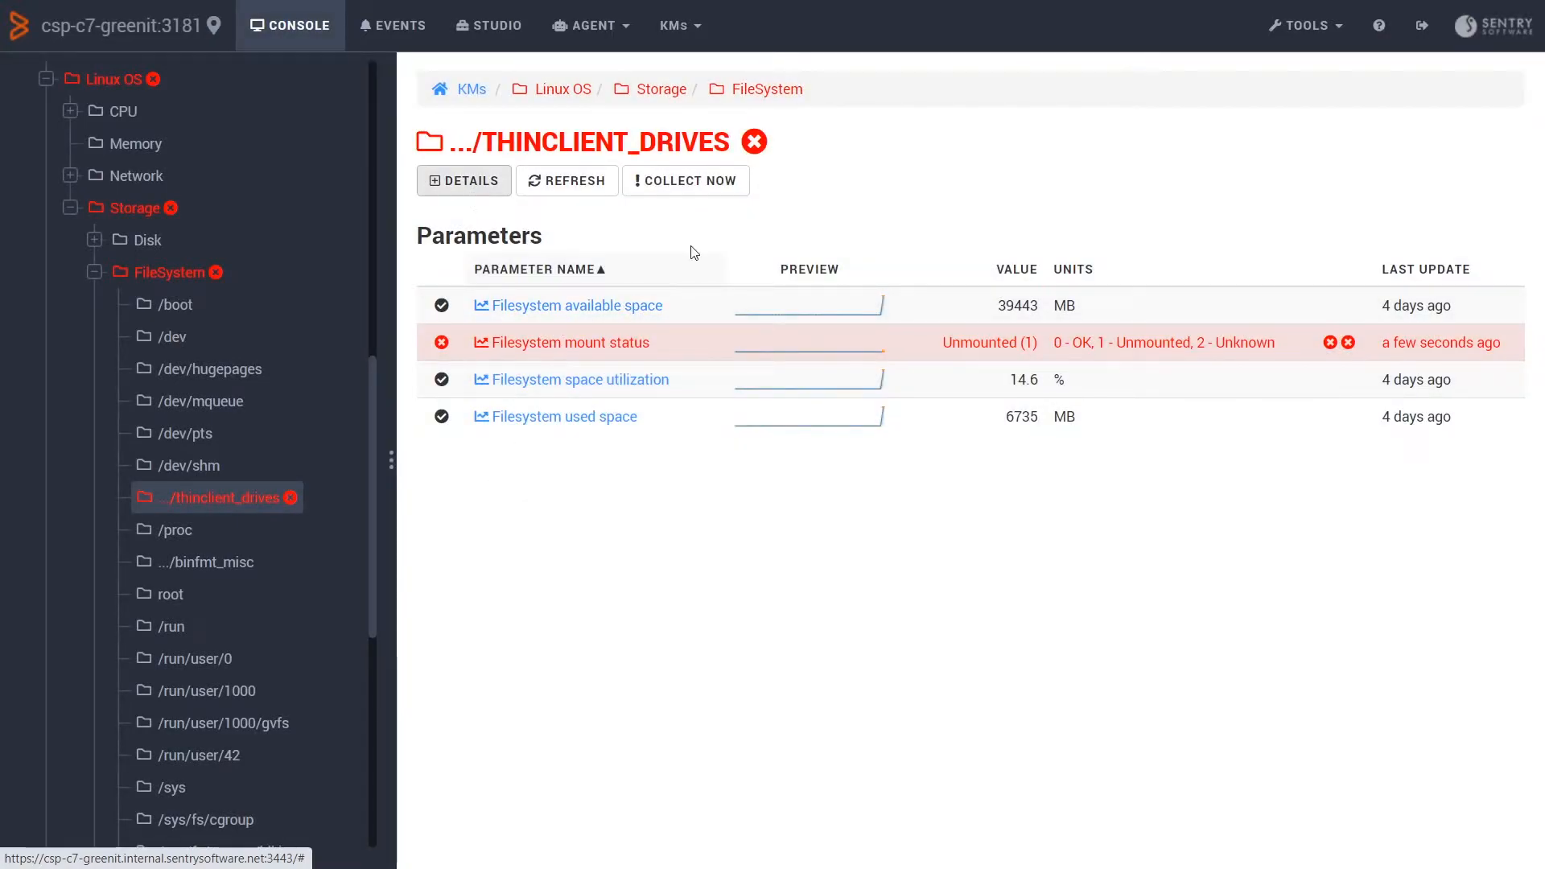
pyautogui.click(464, 180)
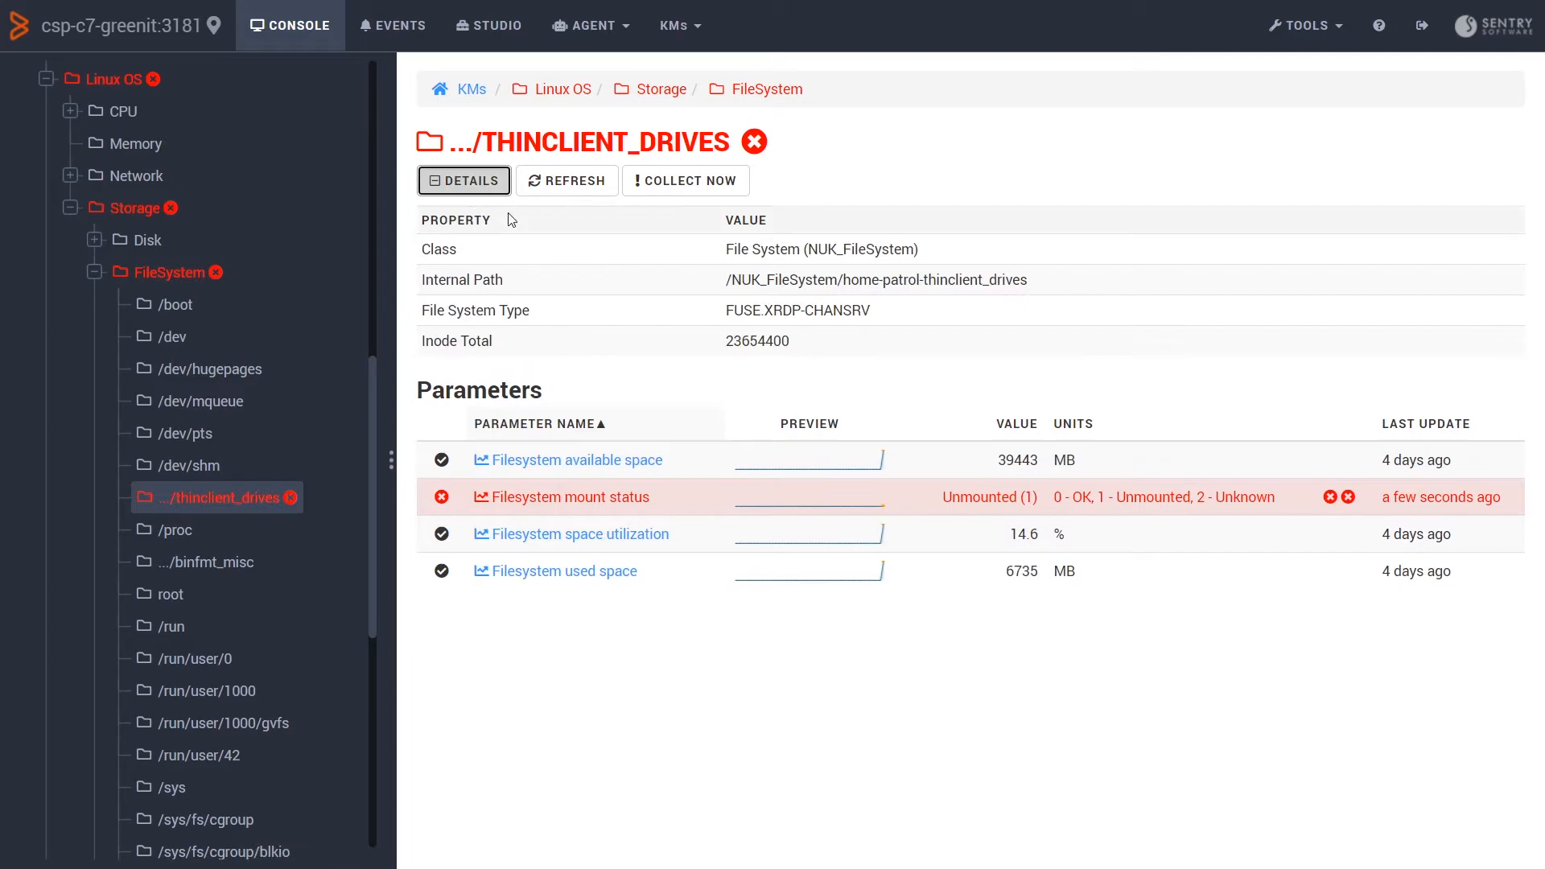
pyautogui.click(566, 496)
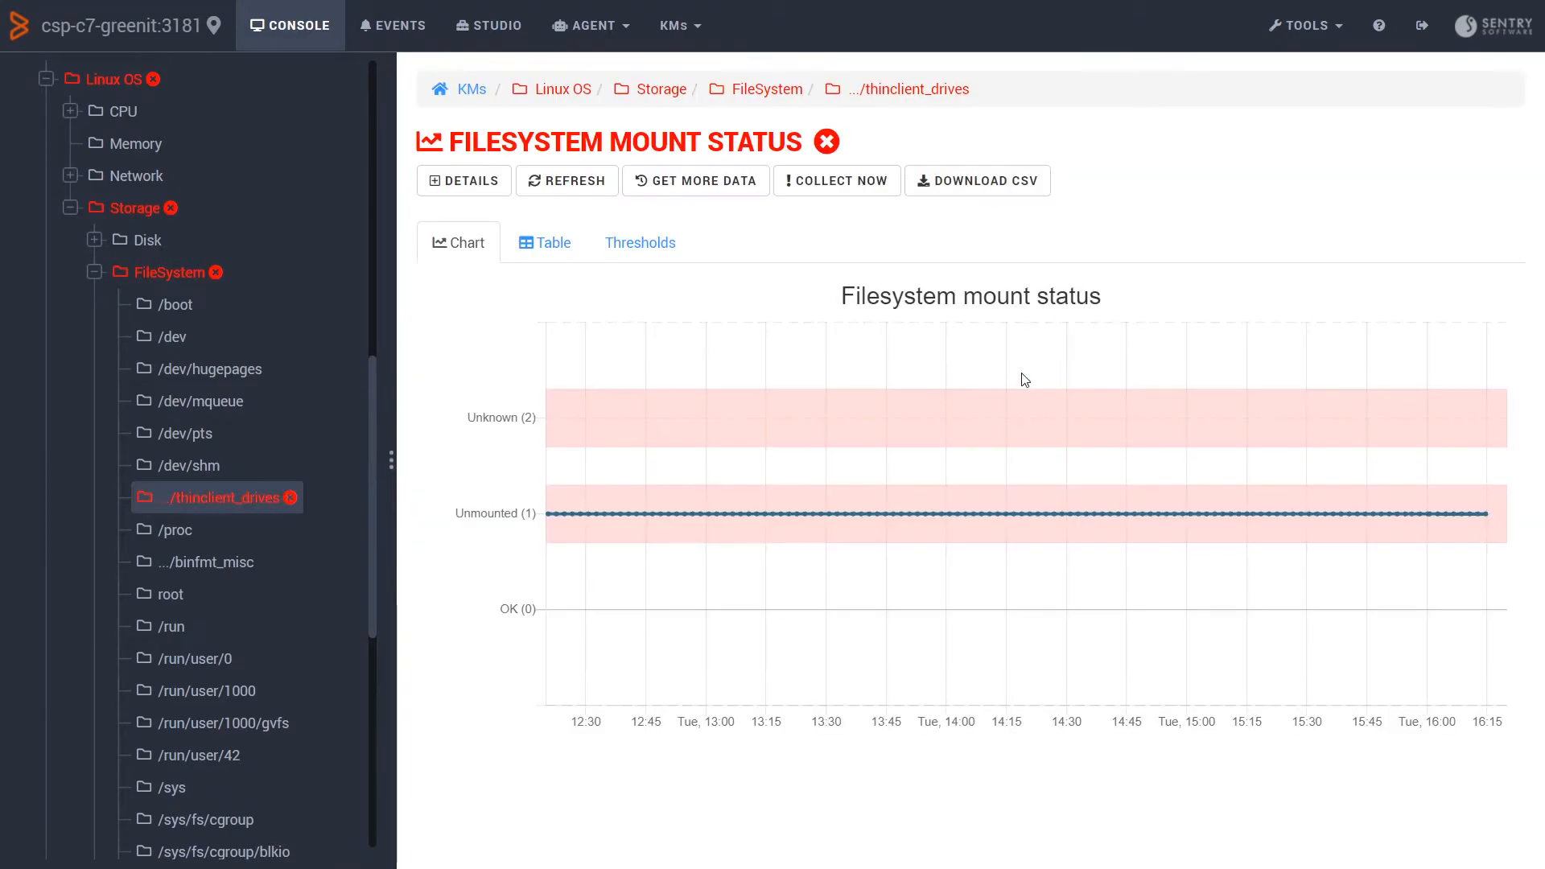
# - Set Alarm #1 and Alarm #2 thresholds on mount status to OFF, apply and refresh
pyautogui.click(638, 243)
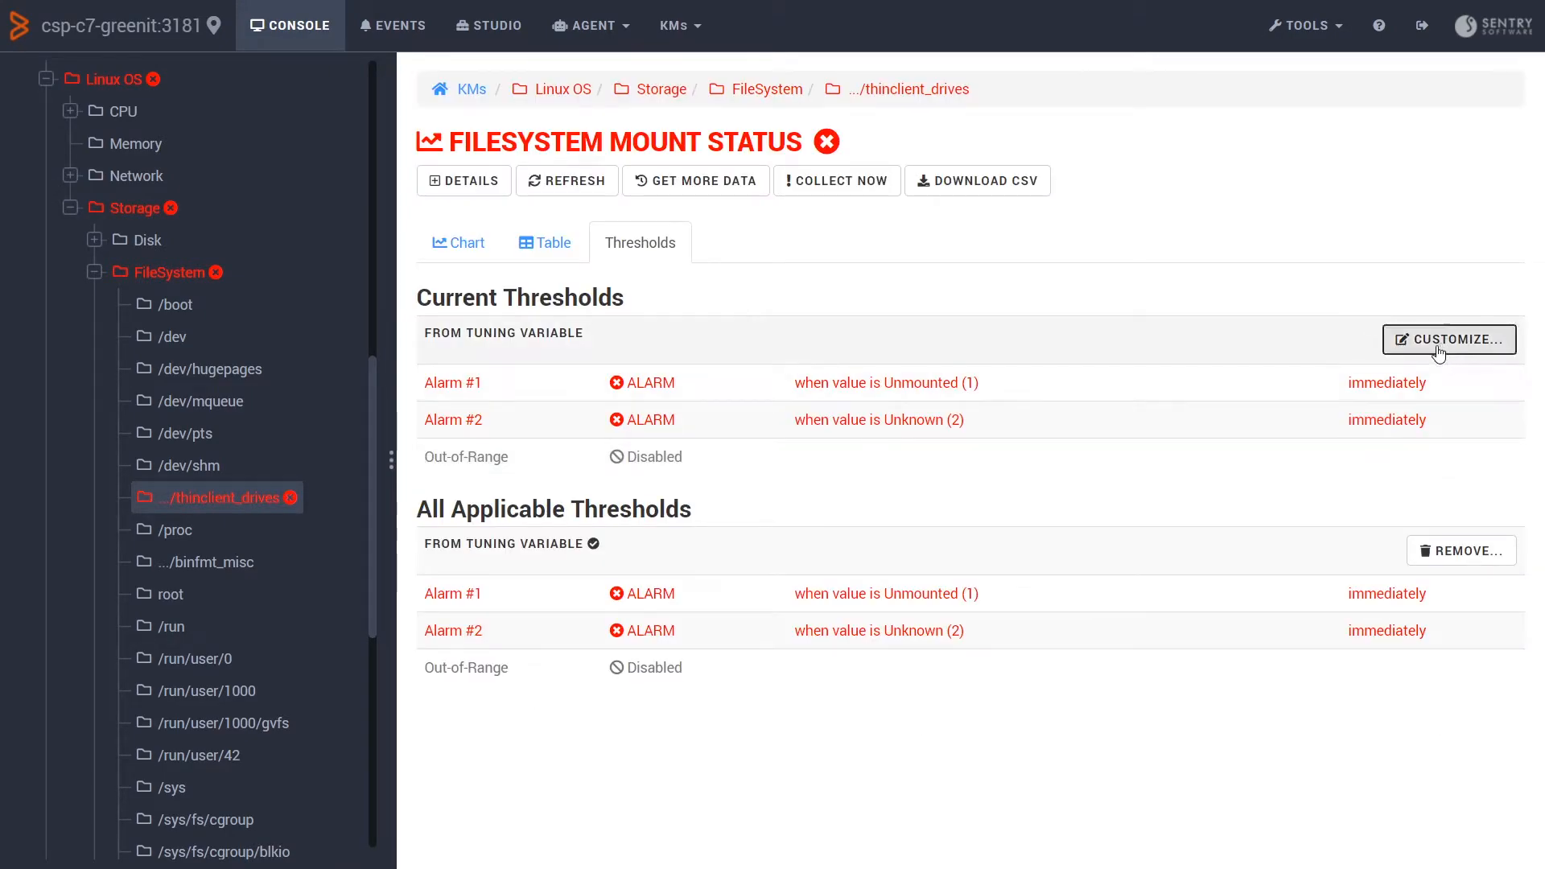
pyautogui.click(1448, 338)
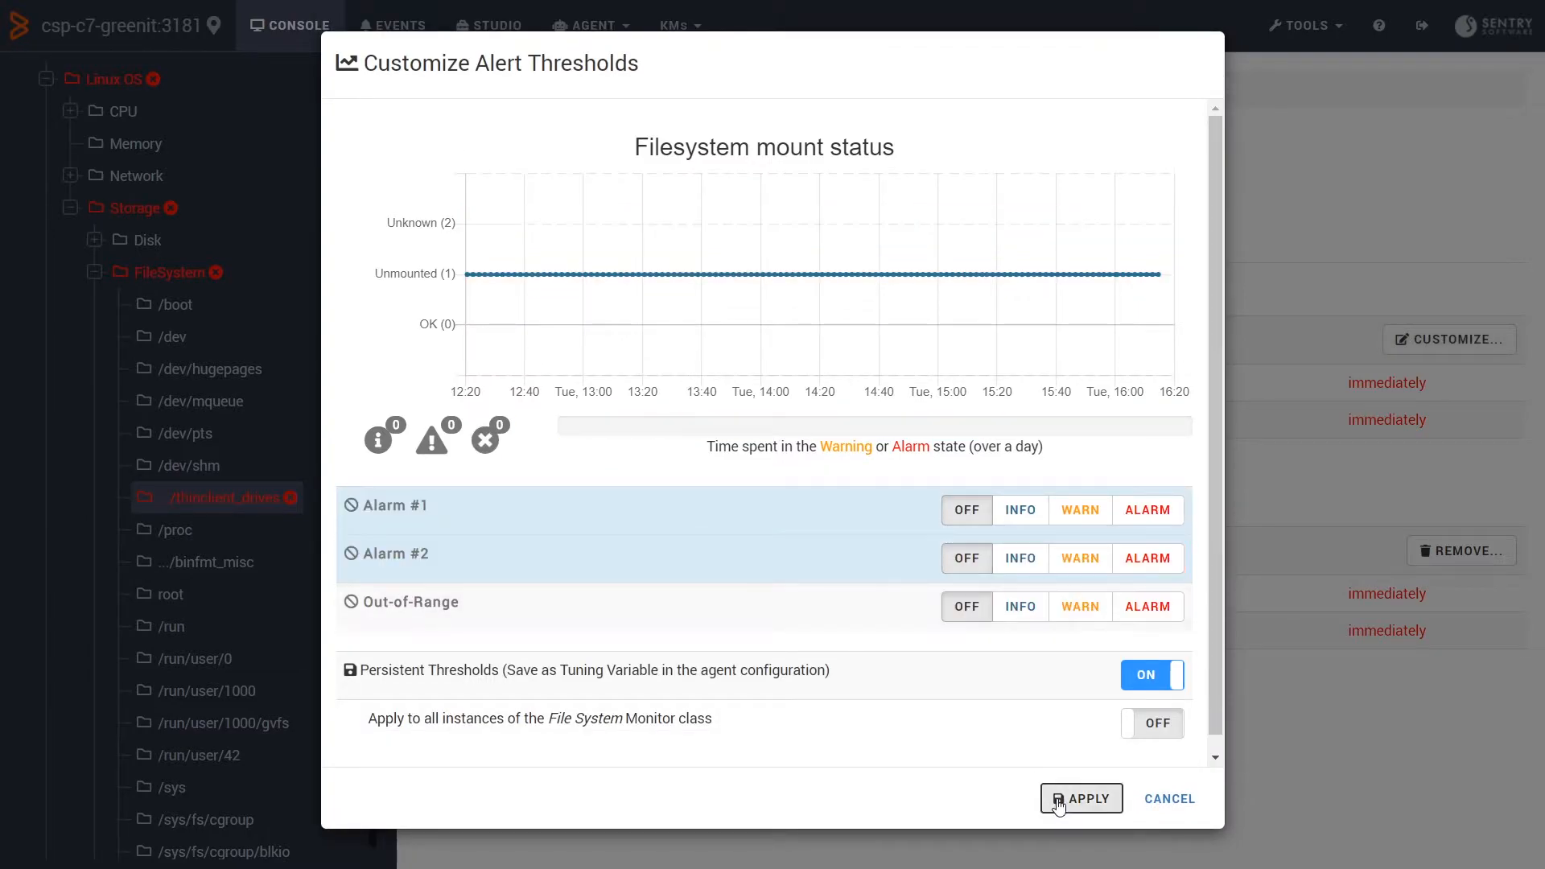
pyautogui.click(1079, 799)
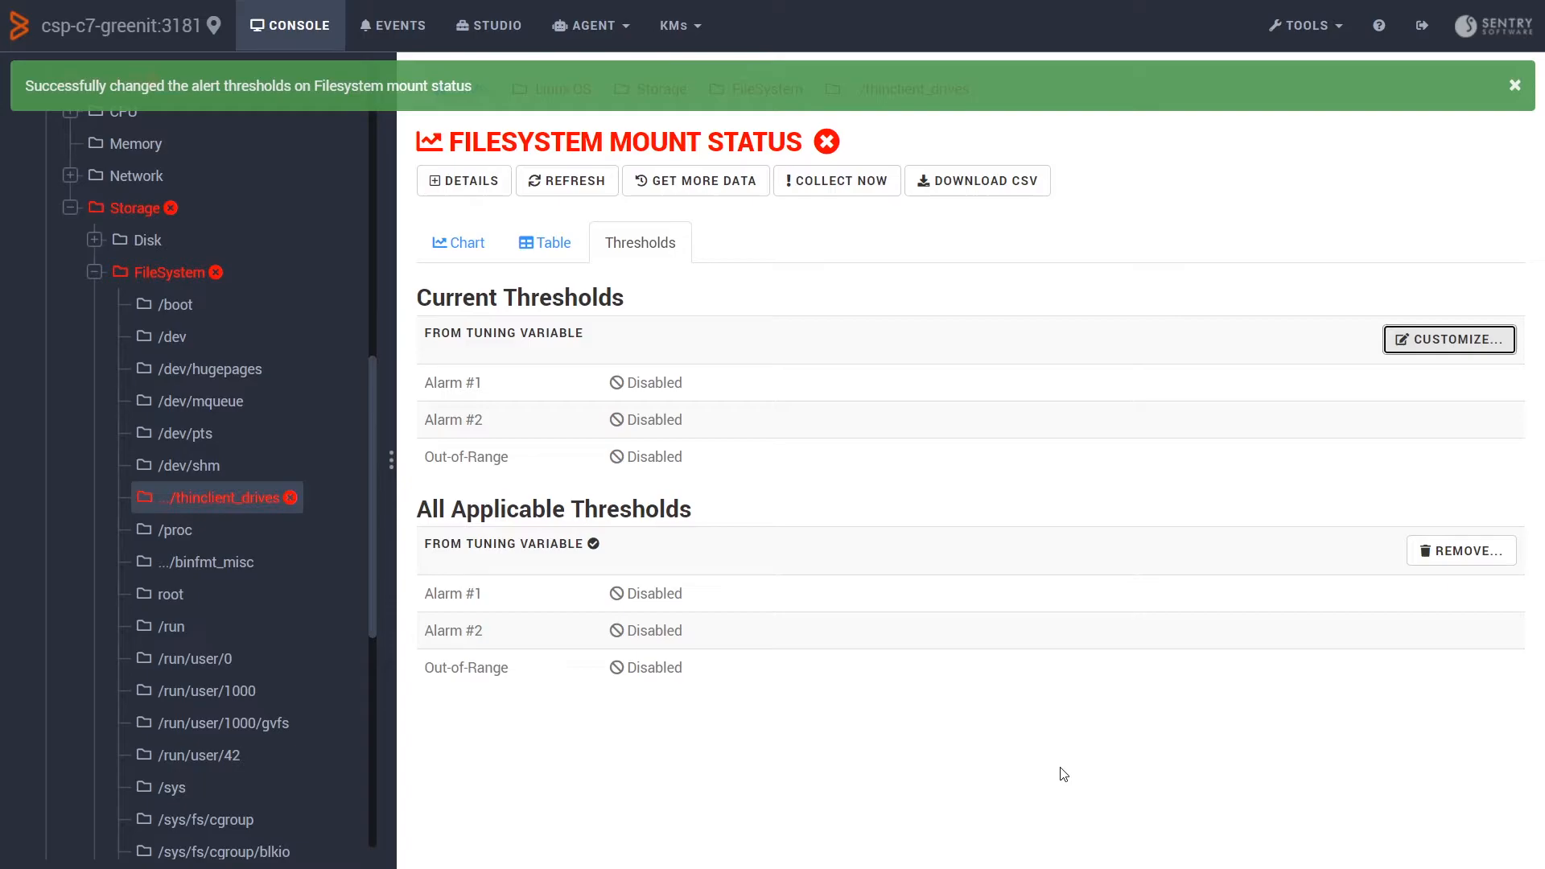
pyautogui.click(567, 181)
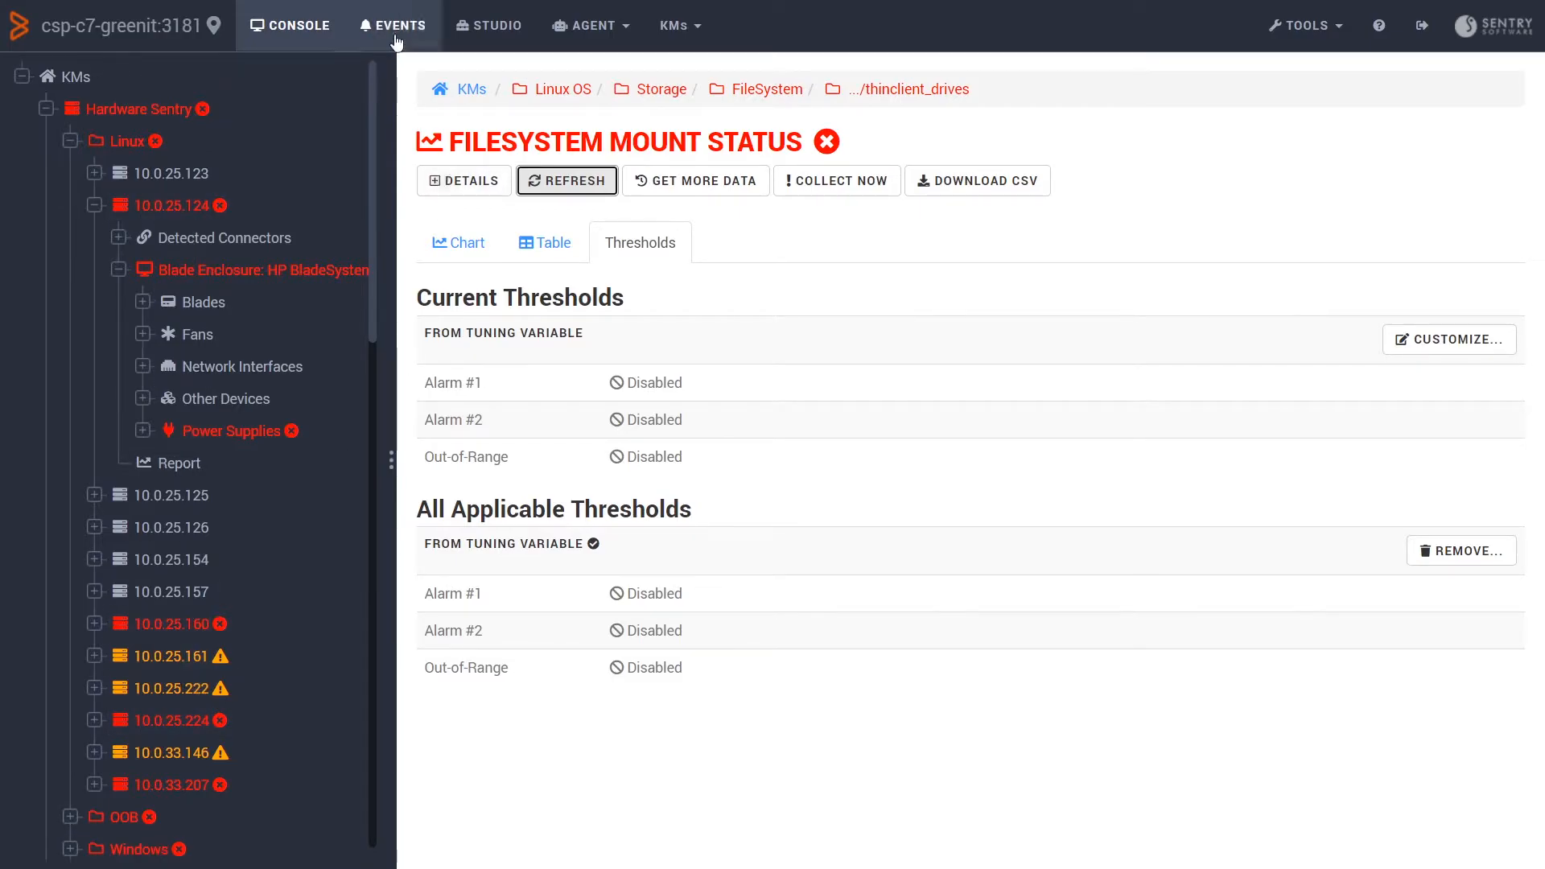
# - Filter the Events list to exclude Event Class 11 and scroll the results
pyautogui.click(392, 25)
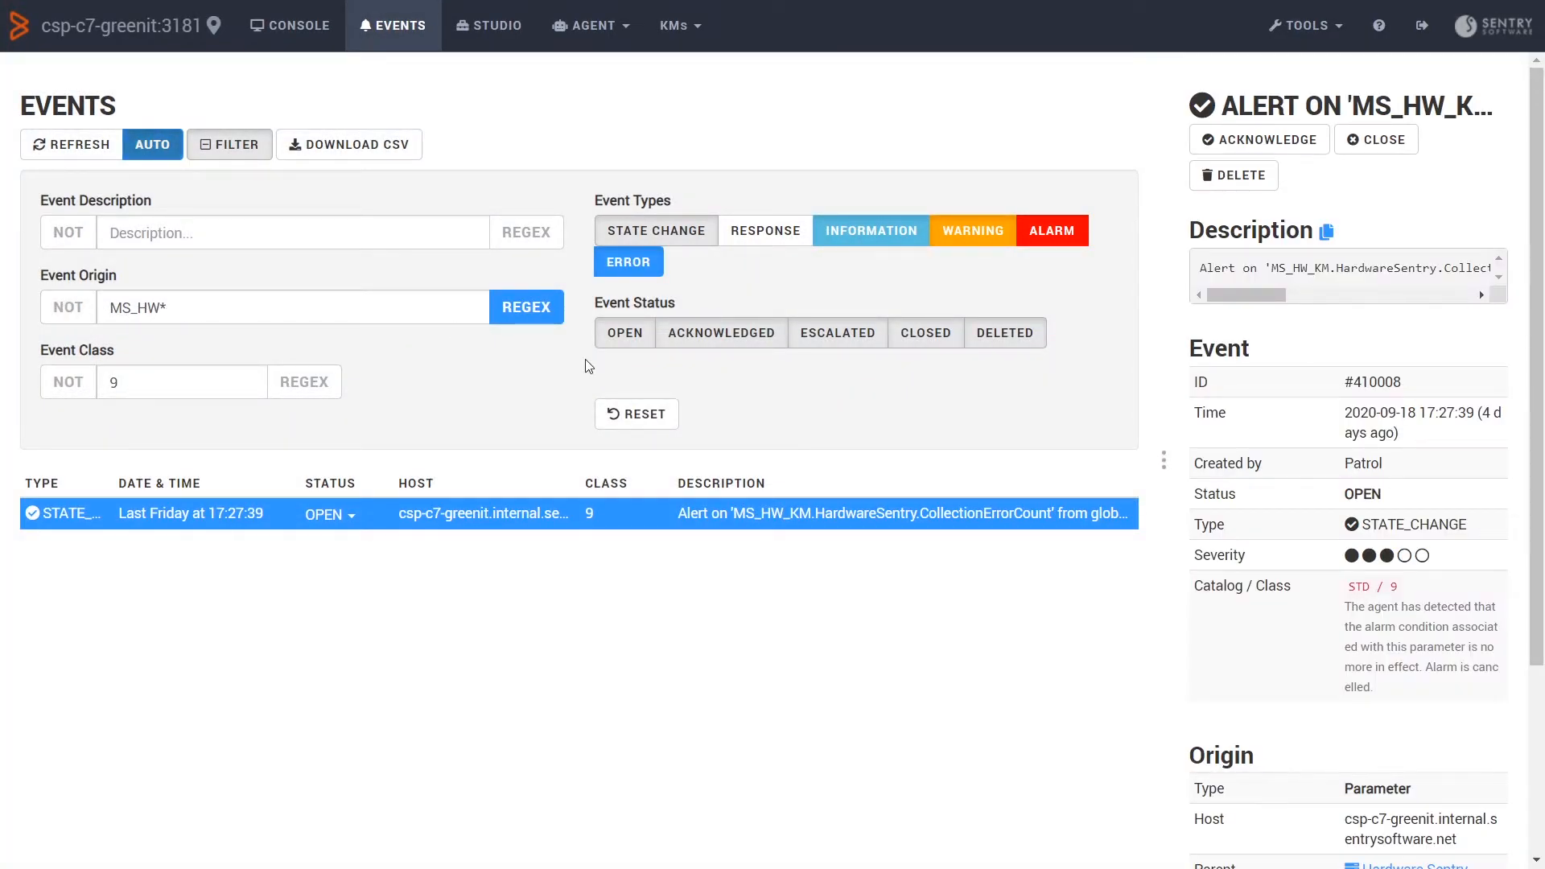
pyautogui.write('11')
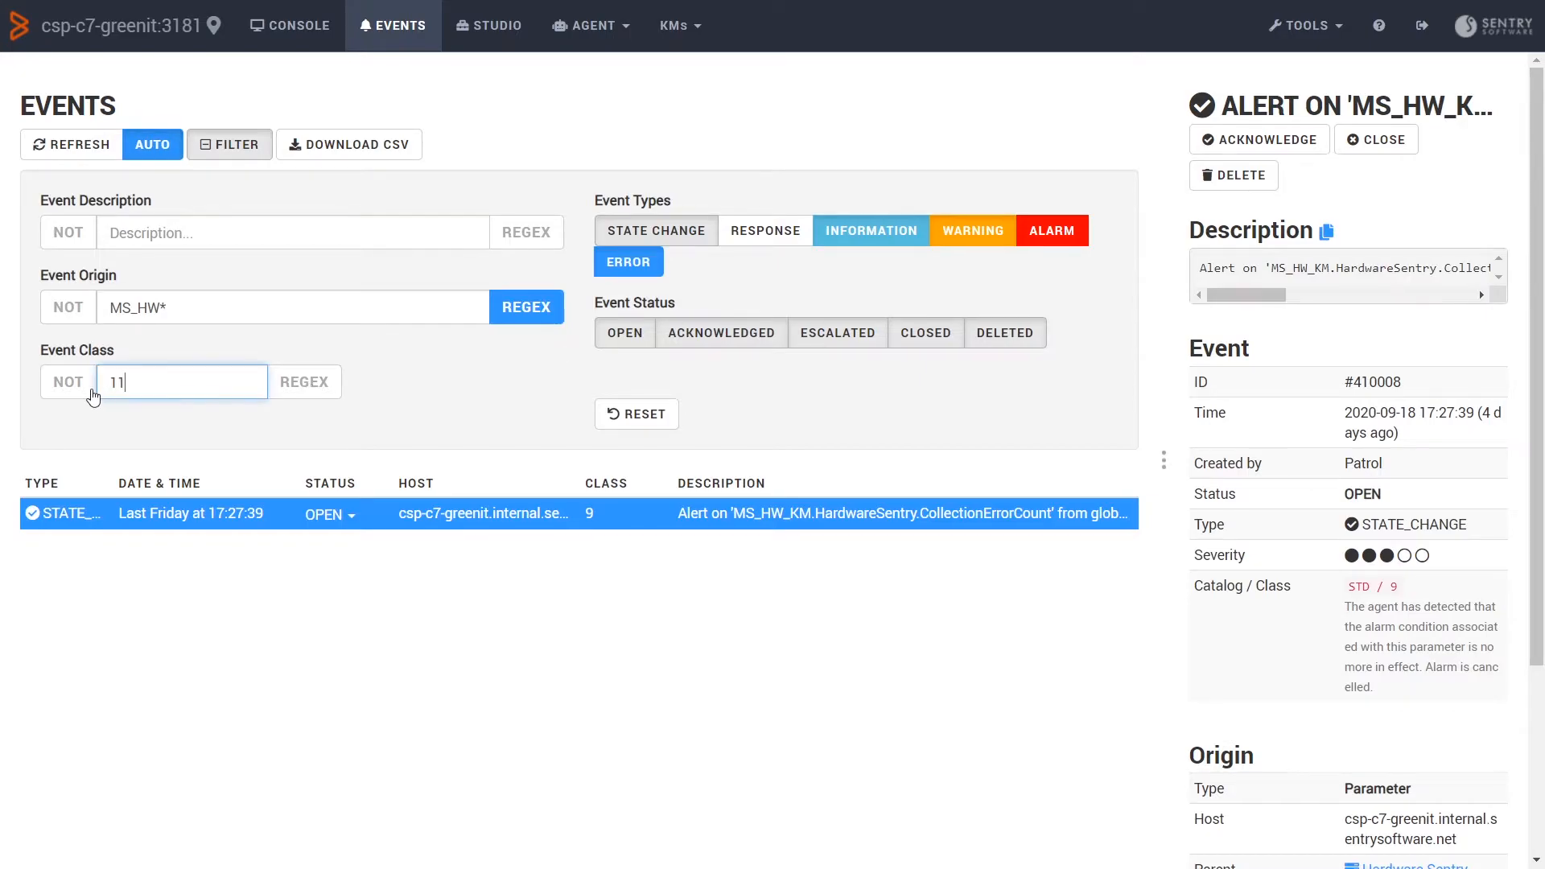
pyautogui.click(66, 381)
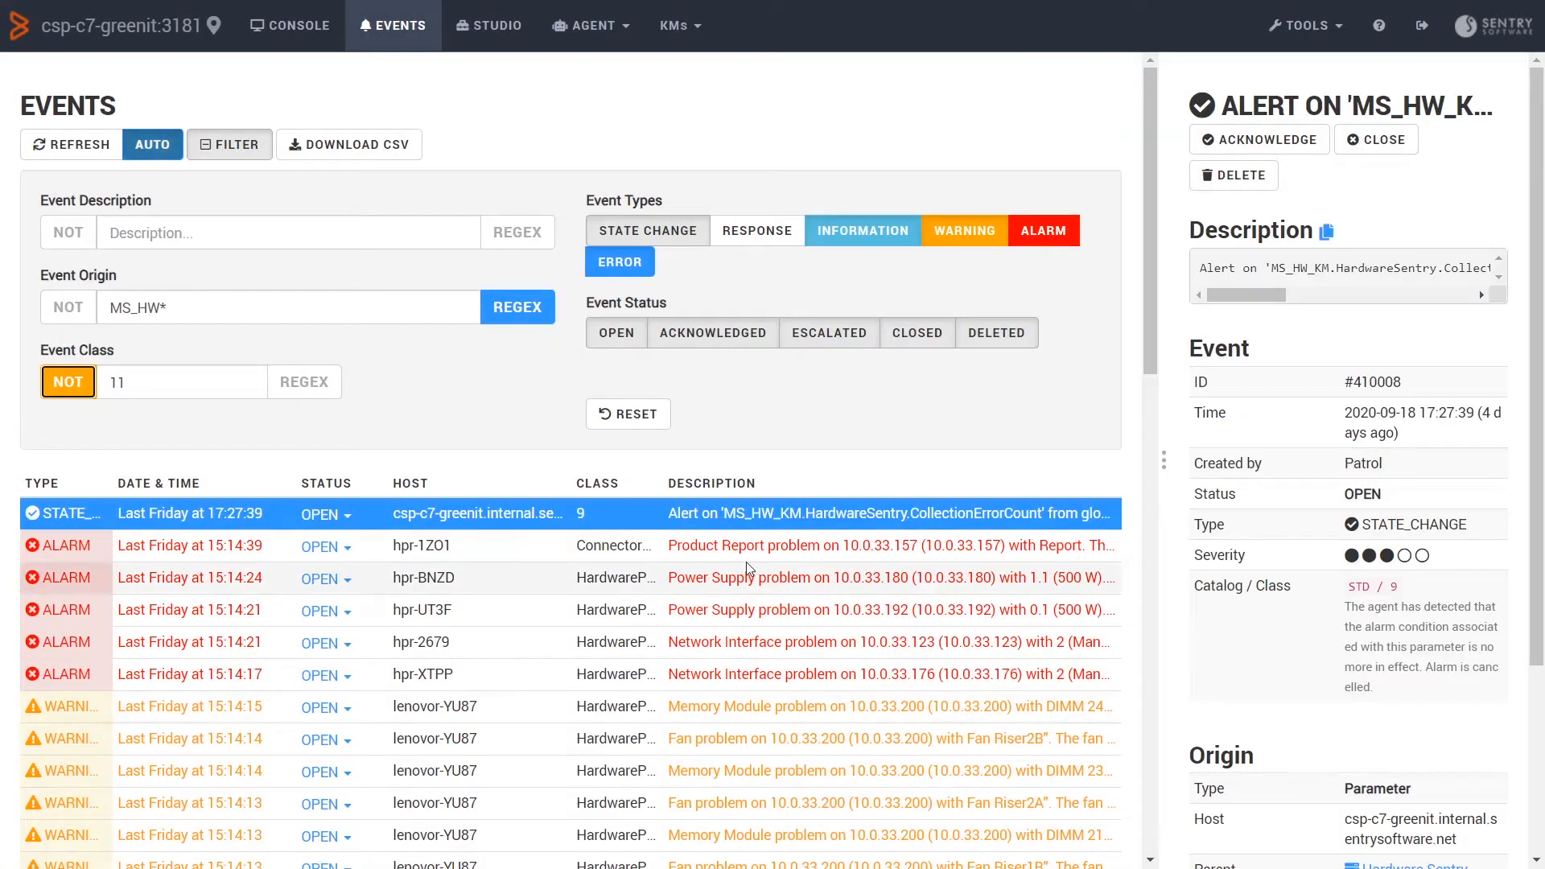
pyautogui.scroll(-3)
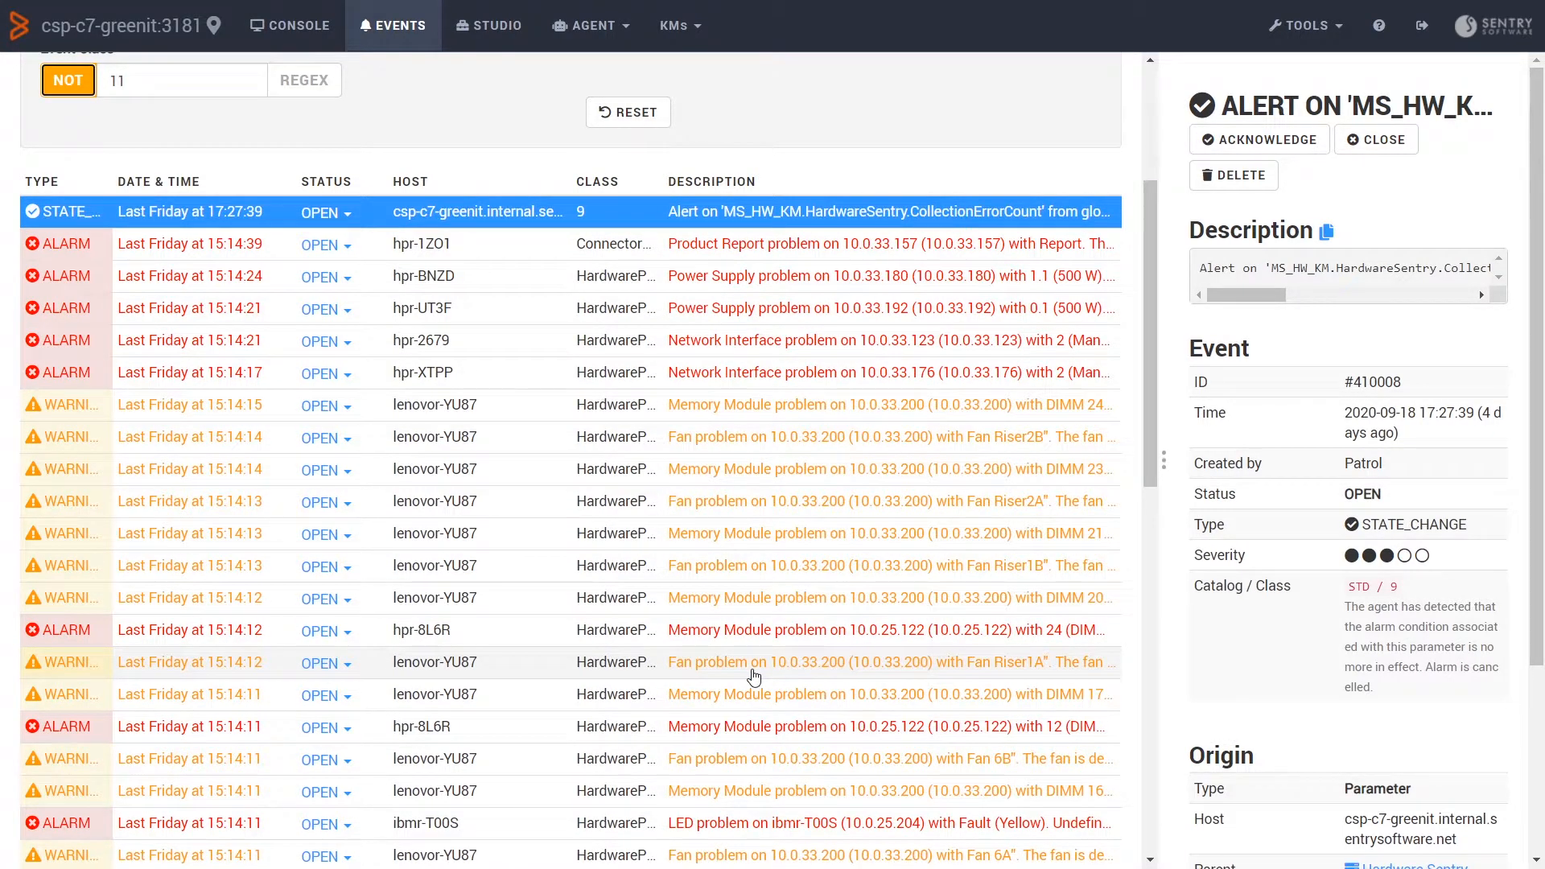
pyautogui.moveTo(747, 662)
pyautogui.write('9')
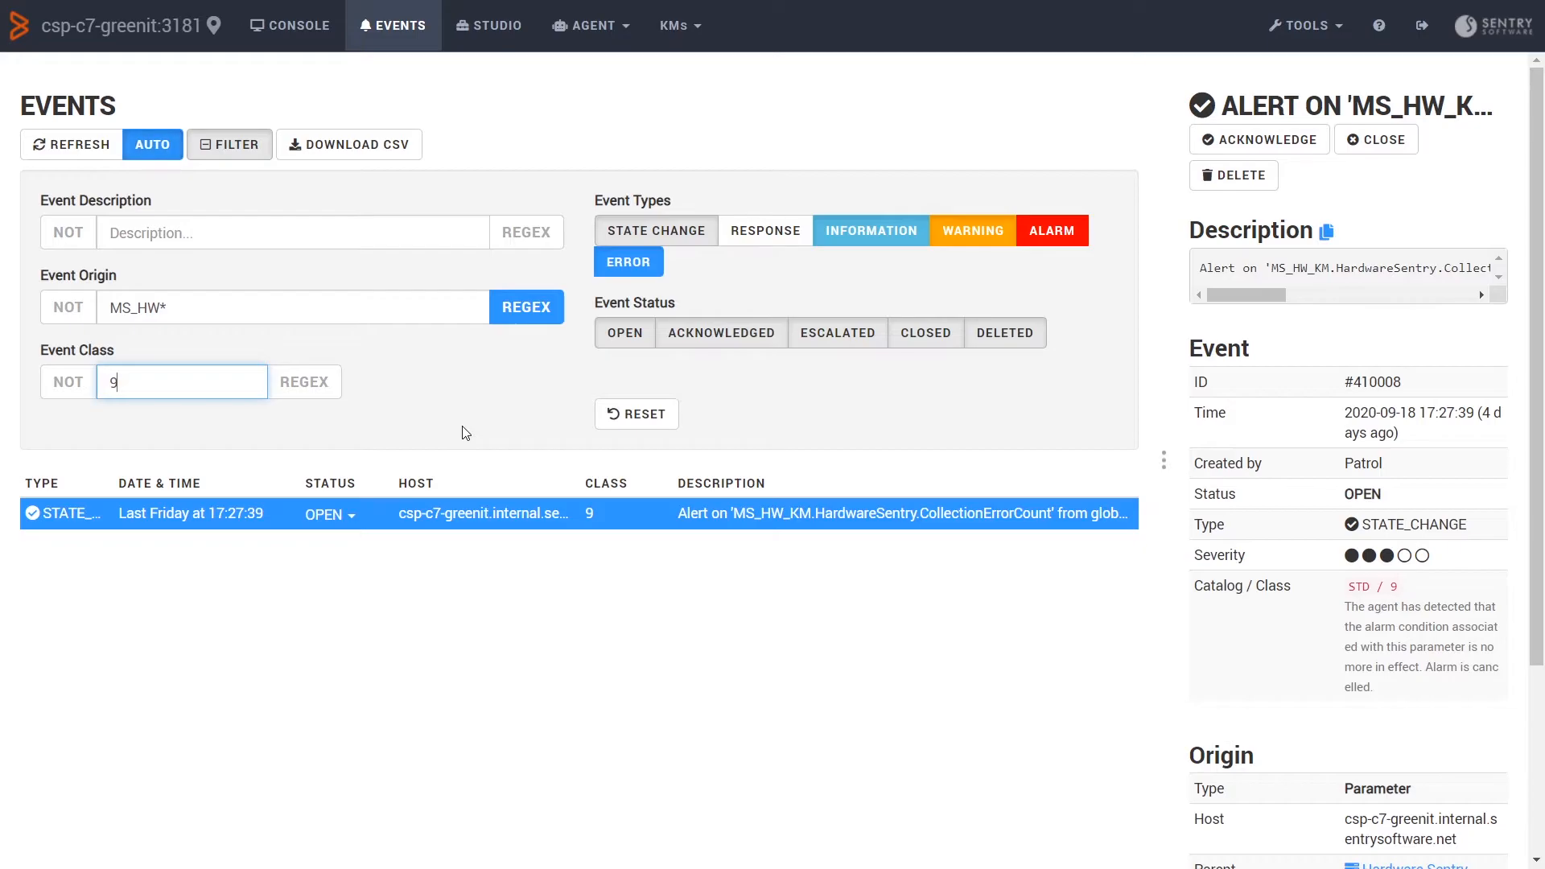
pyautogui.moveTo(505, 452)
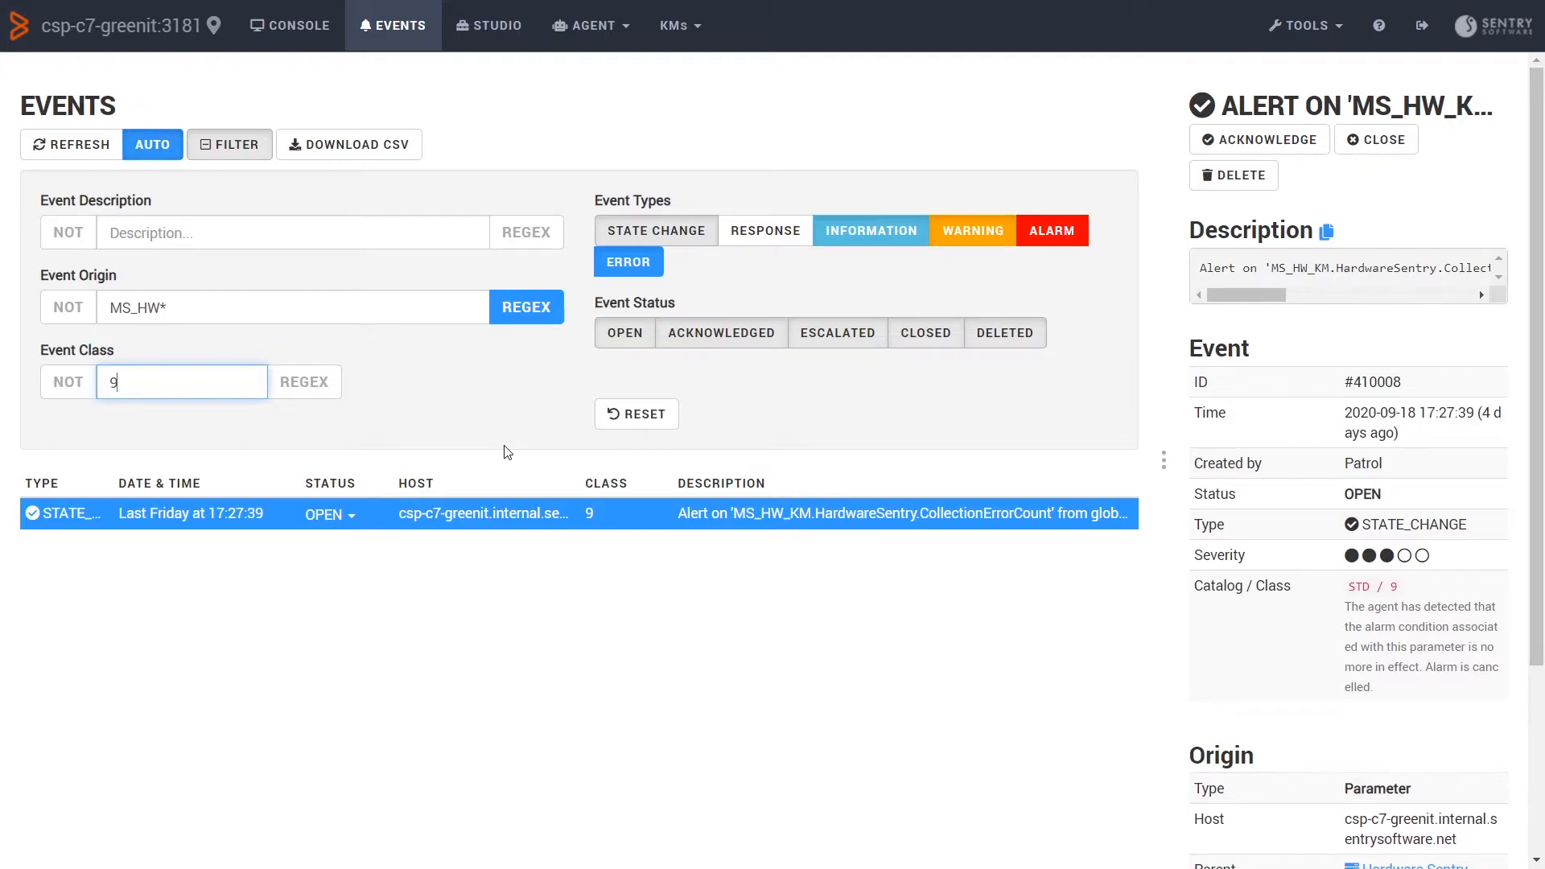
# - Filter events to origin MS_HW* with REGEX and class 9 with NOT off
pyautogui.click(677, 26)
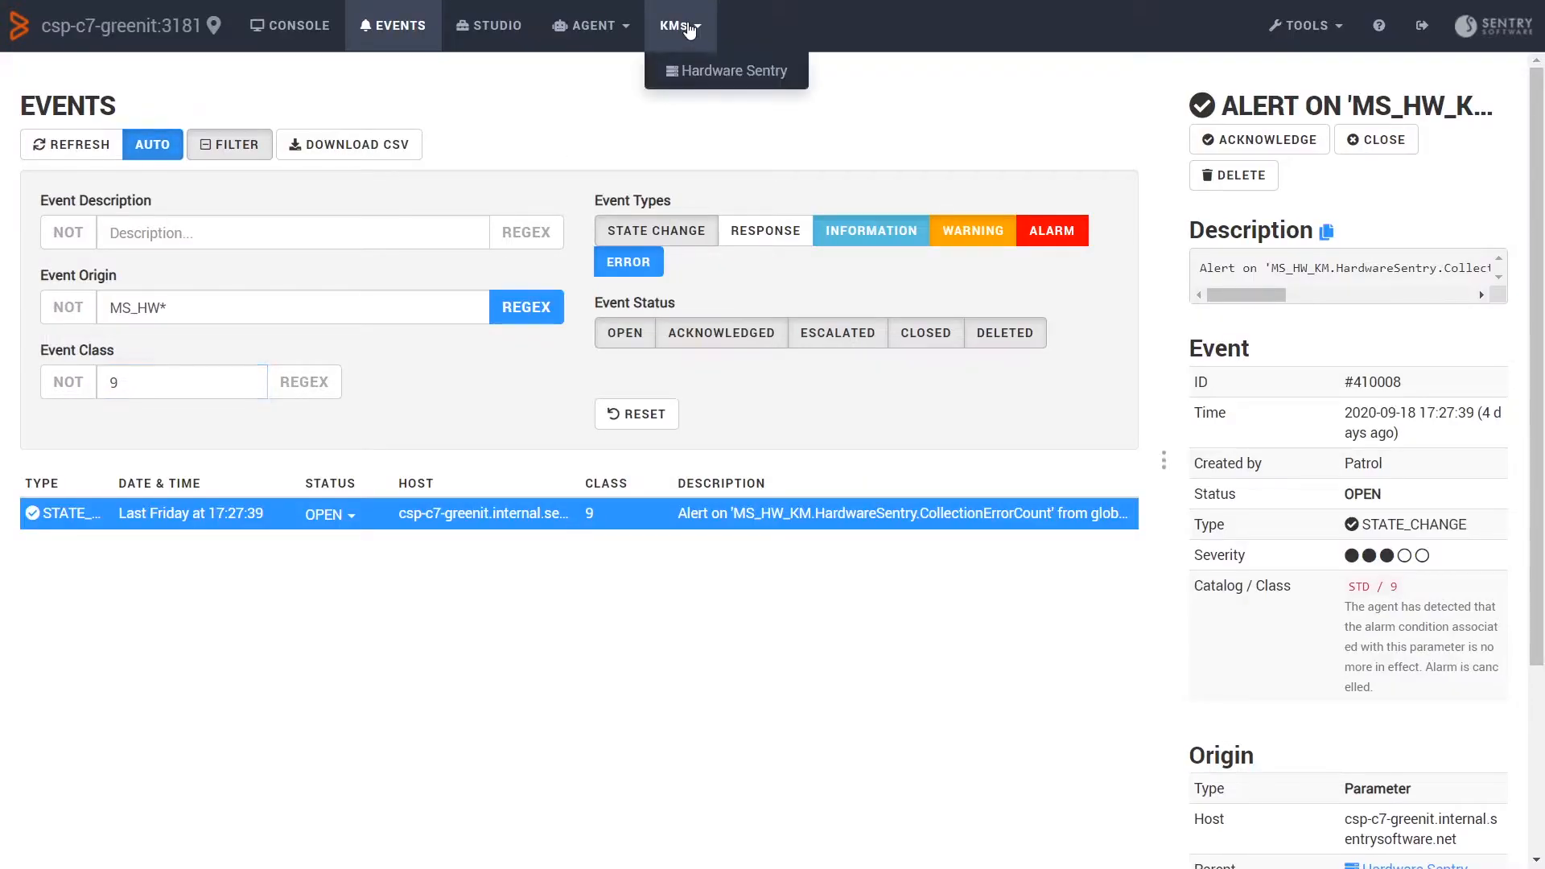
# - Open the Debug page and download the X_CollectionHub_debug_java log
pyautogui.click(1303, 25)
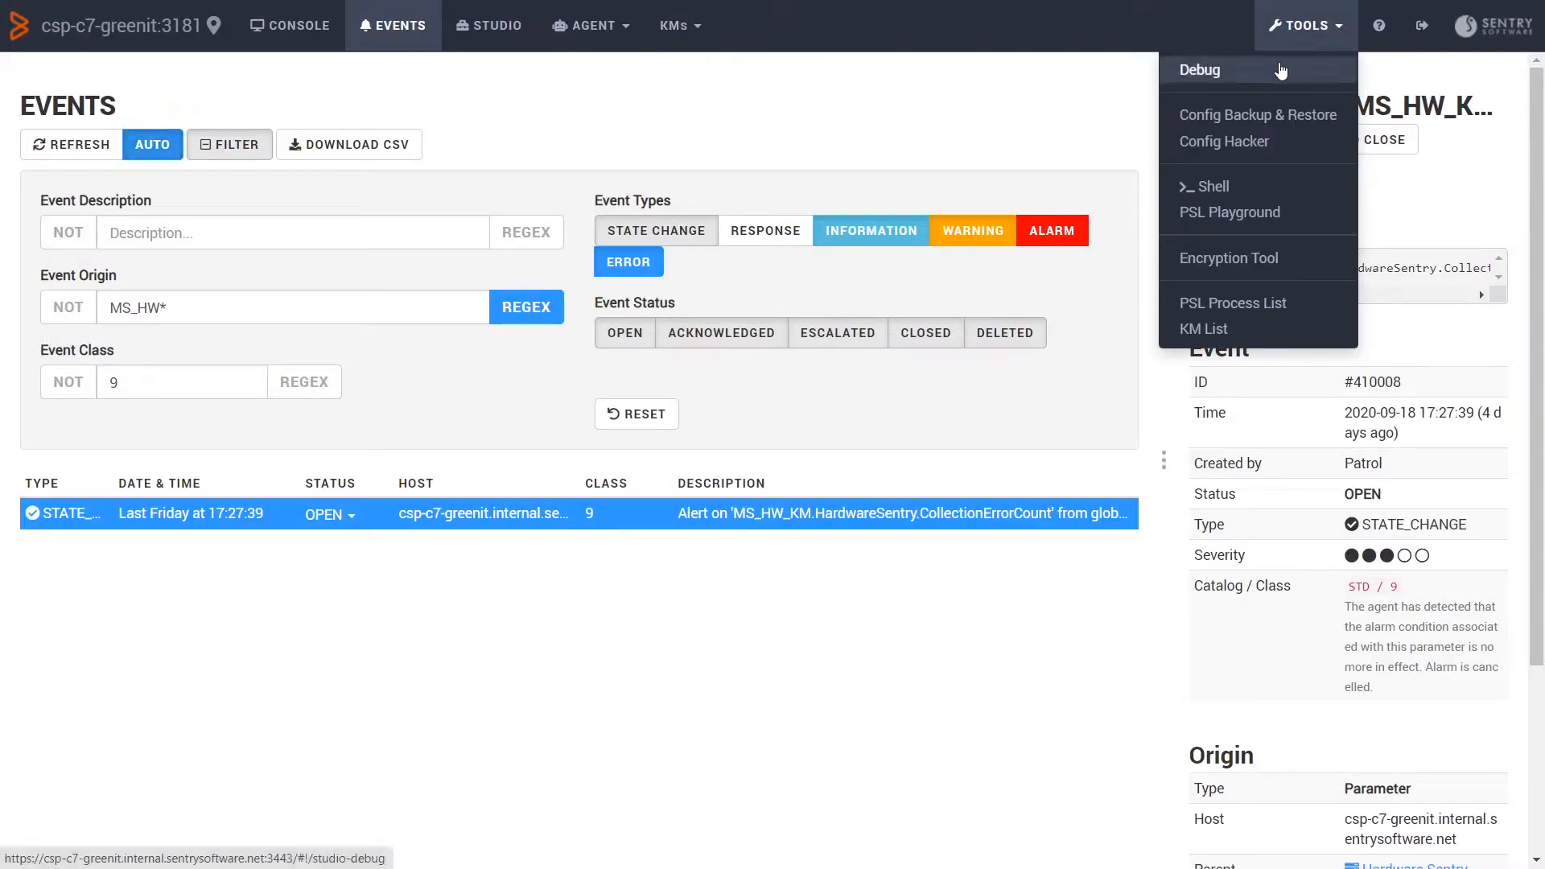
pyautogui.click(1200, 69)
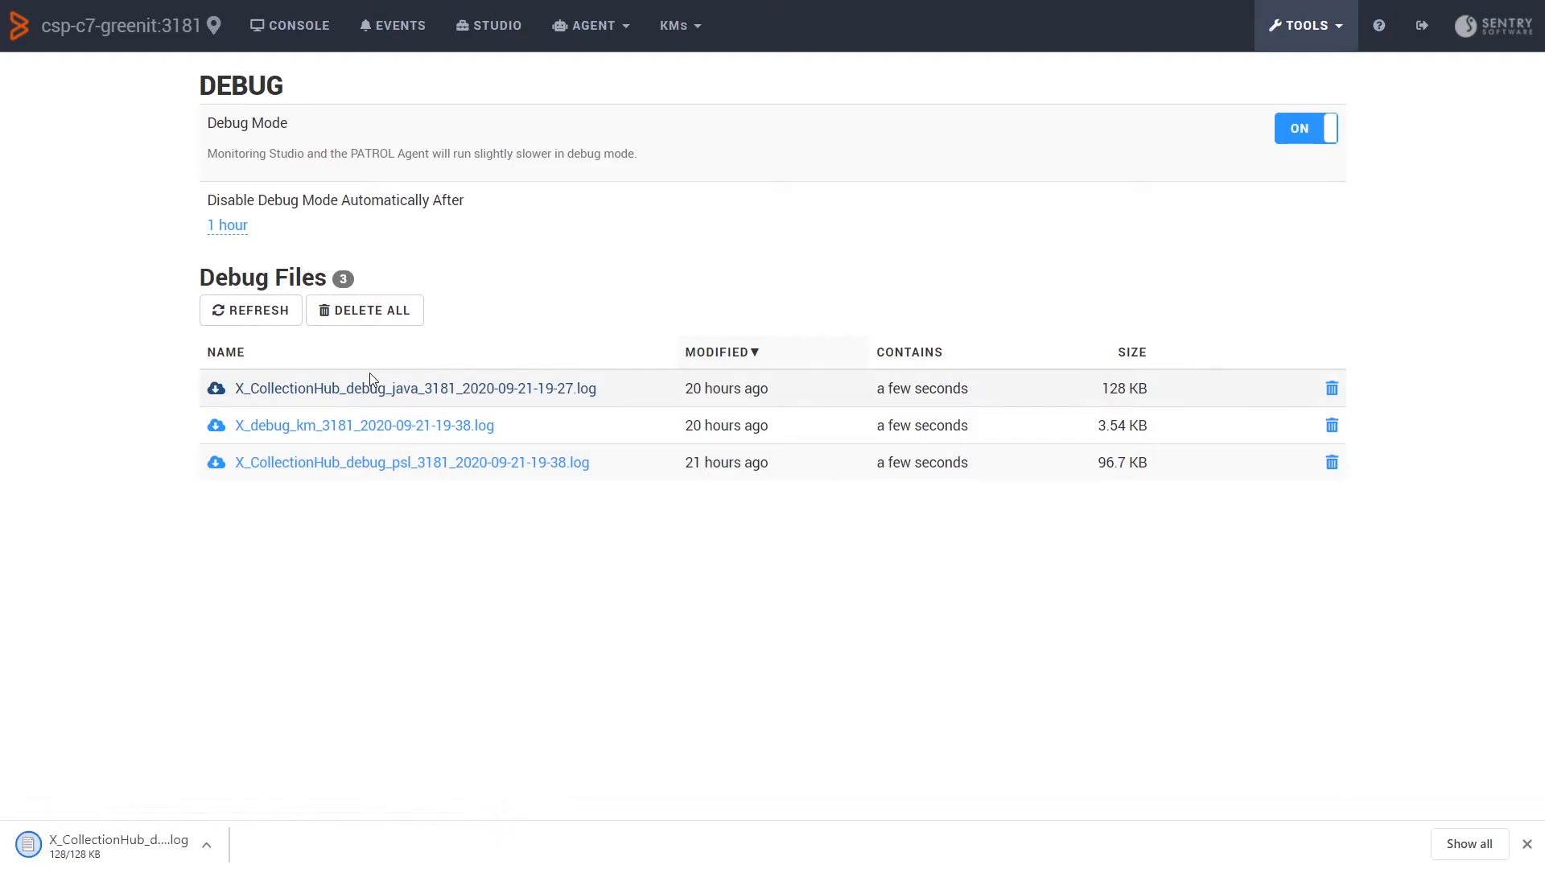
pyautogui.click(1305, 25)
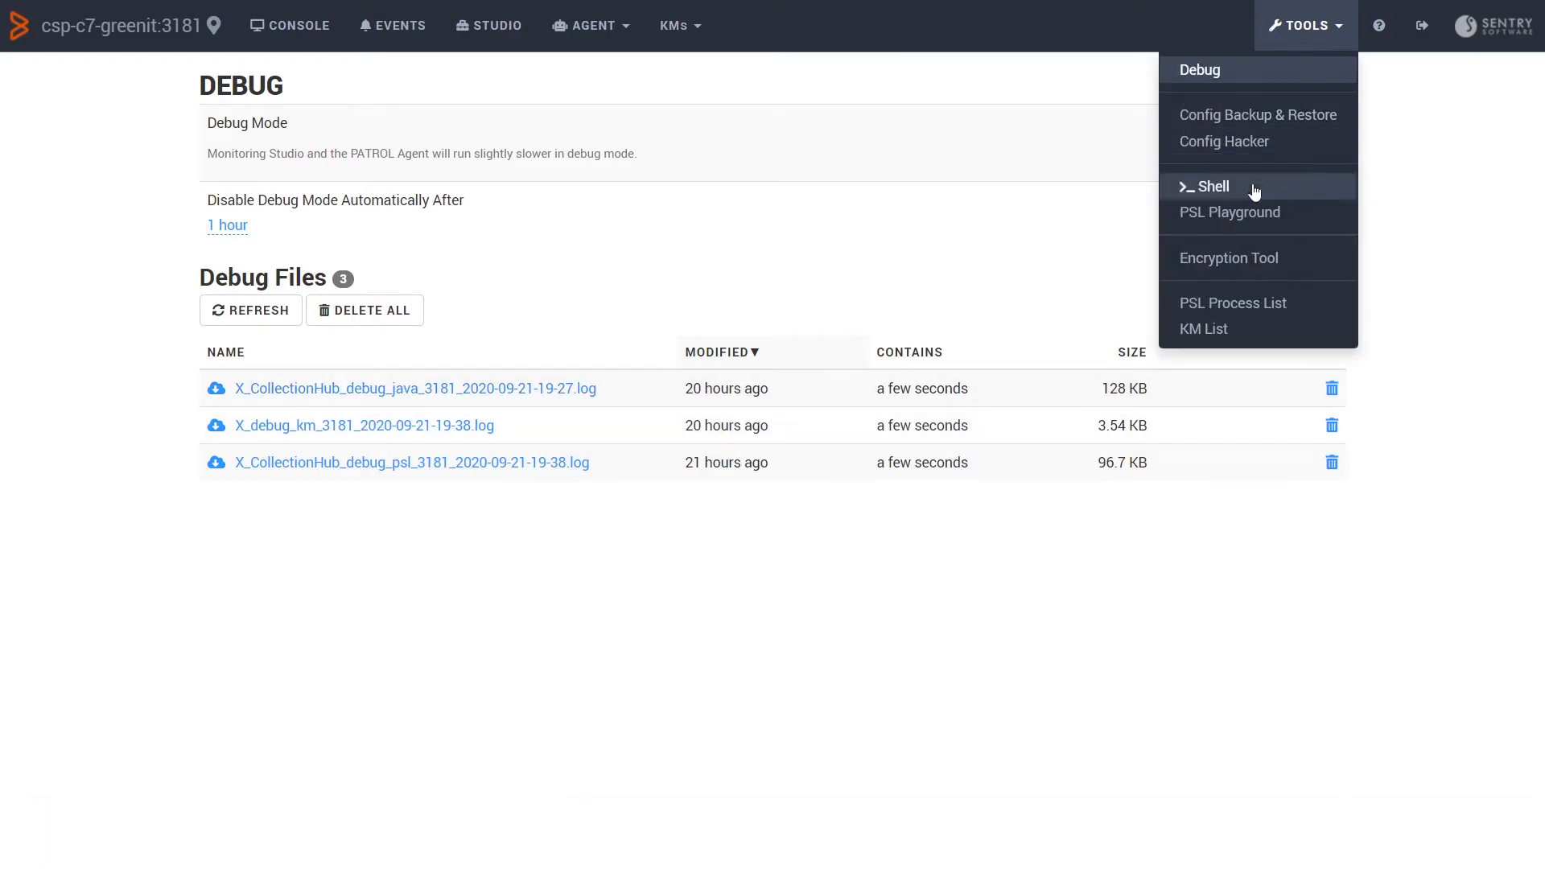
# - In an agent shell, run ifconfig and open /opt/bmc/setperm.sh in vi
pyautogui.click(1210, 186)
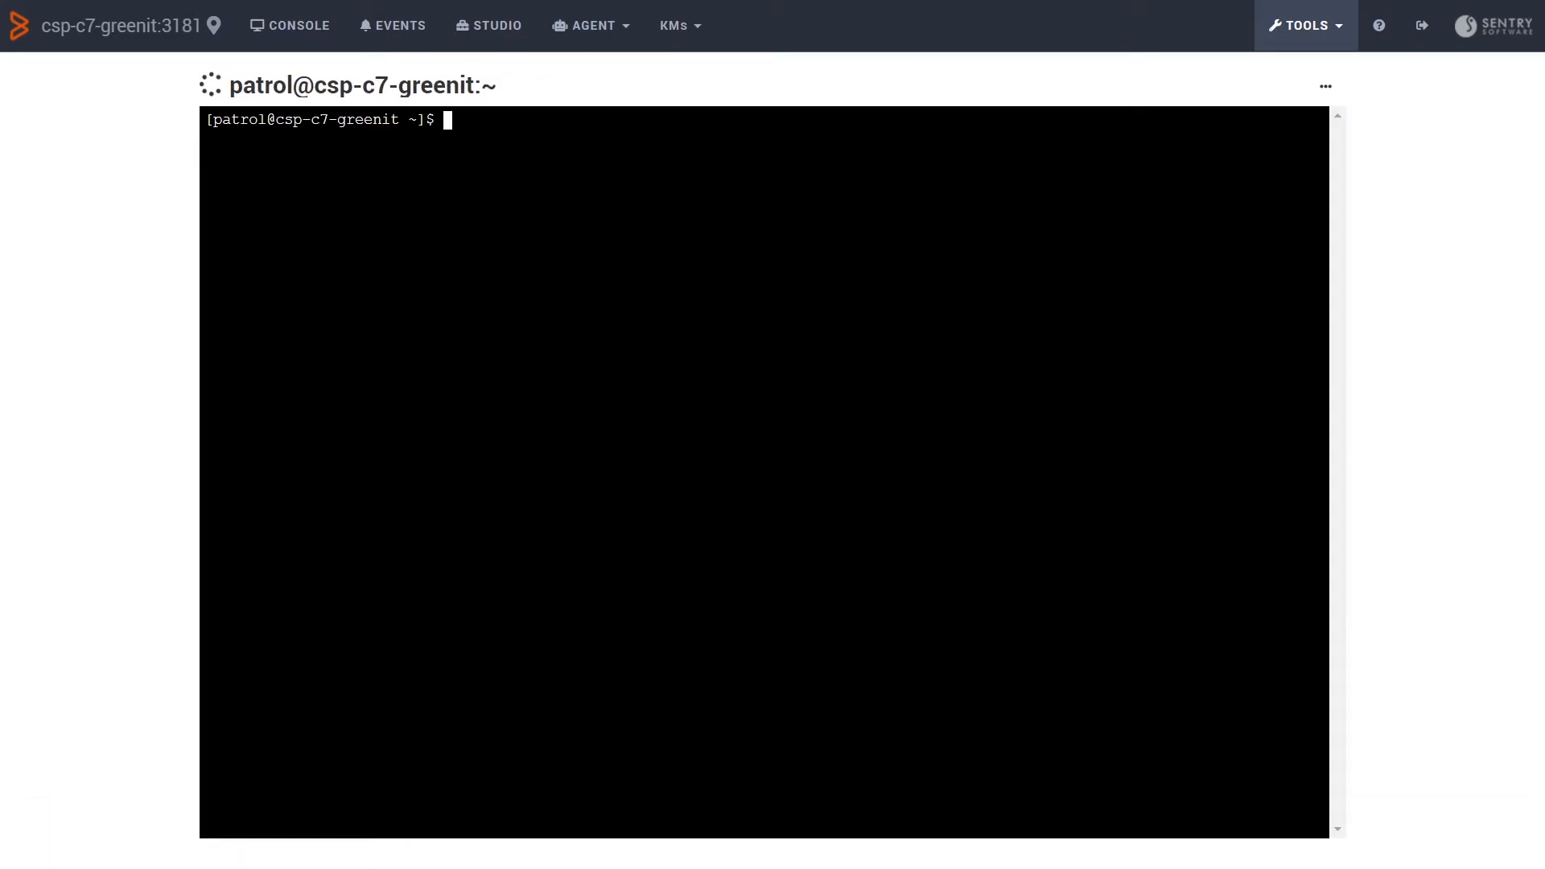
pyautogui.write('i')
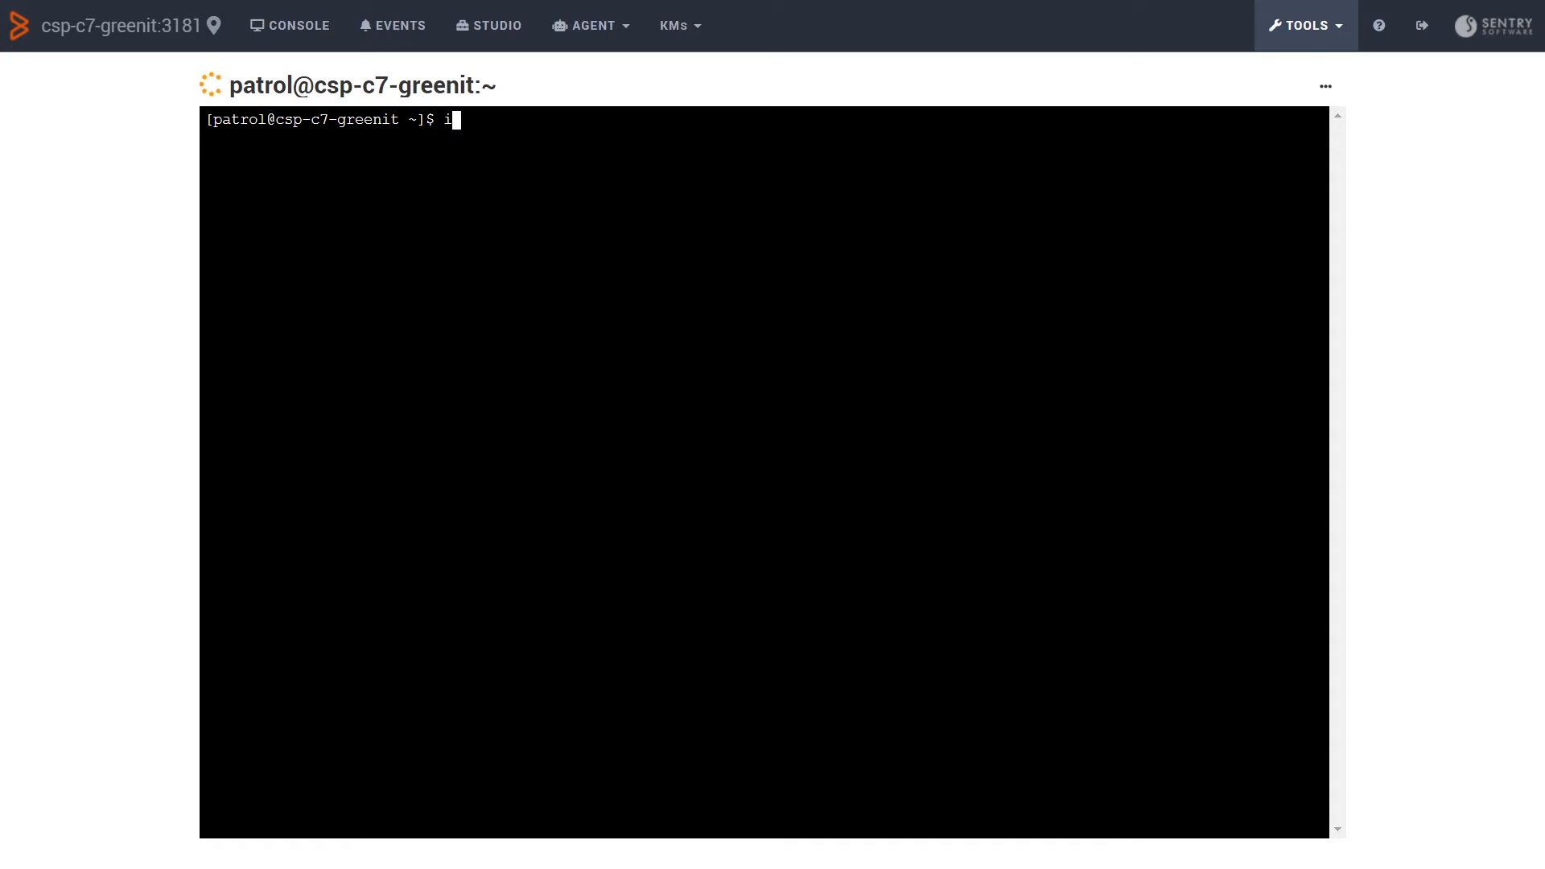
pyautogui.write('fconfig')
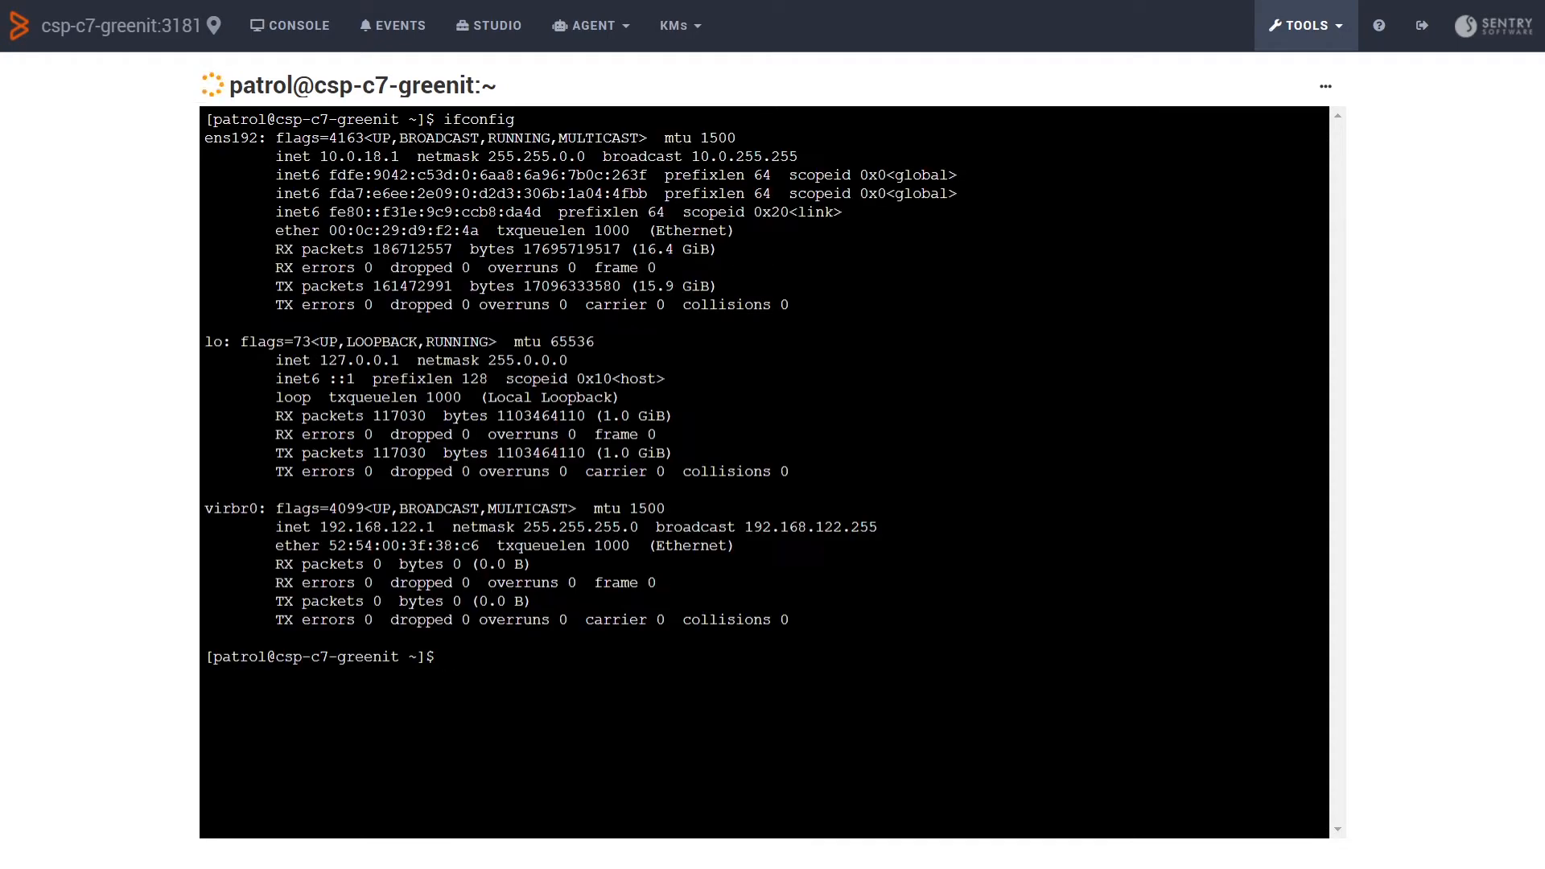
pyautogui.write('vi /opt/bmc/setperm.sh')
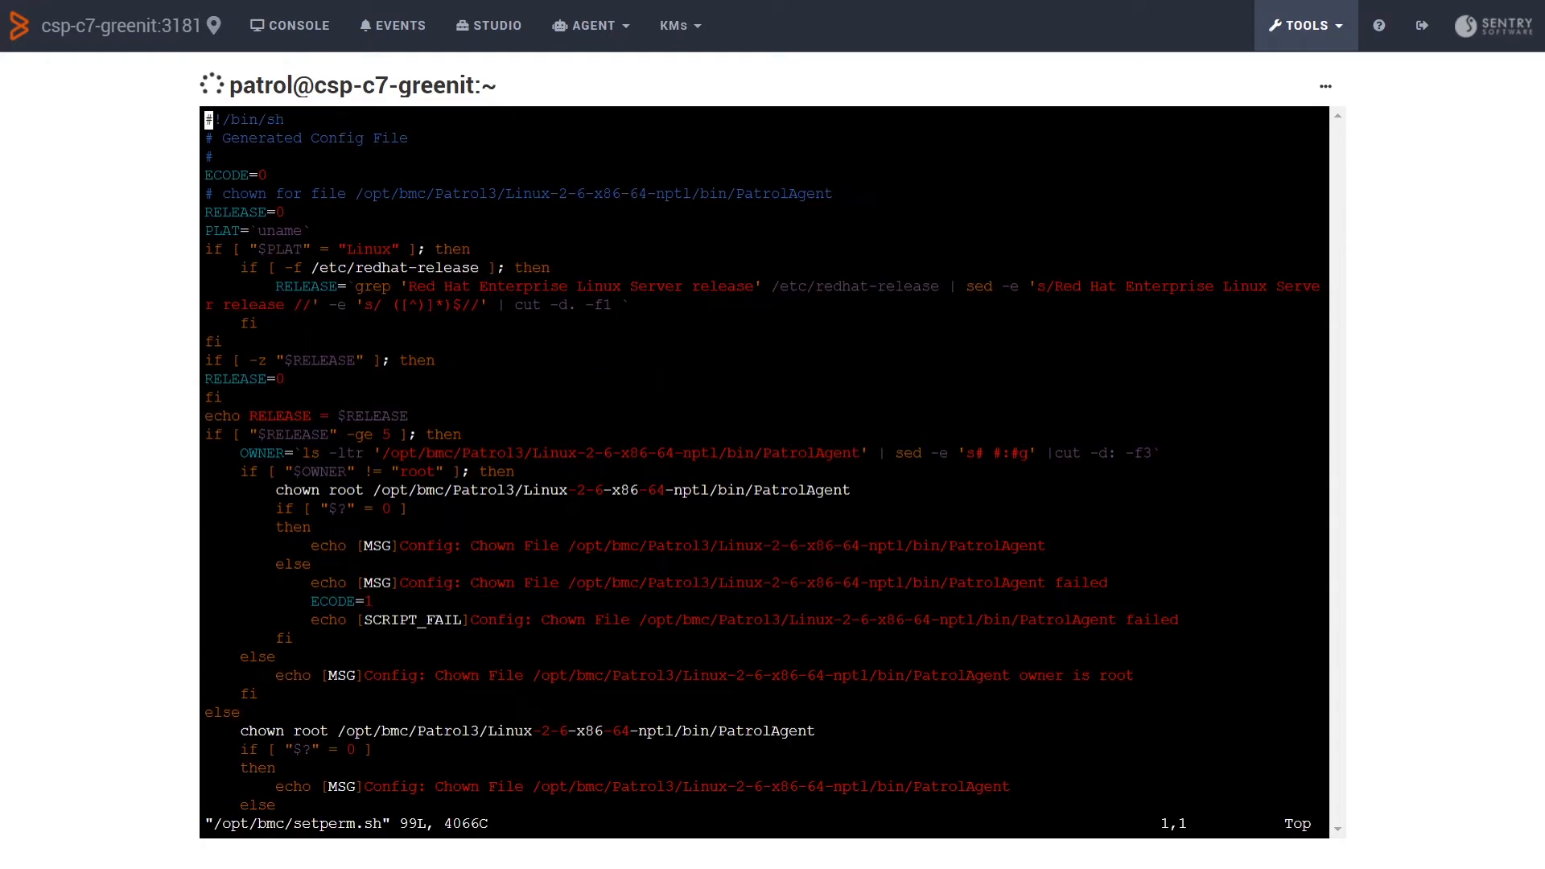
pyautogui.click(1303, 26)
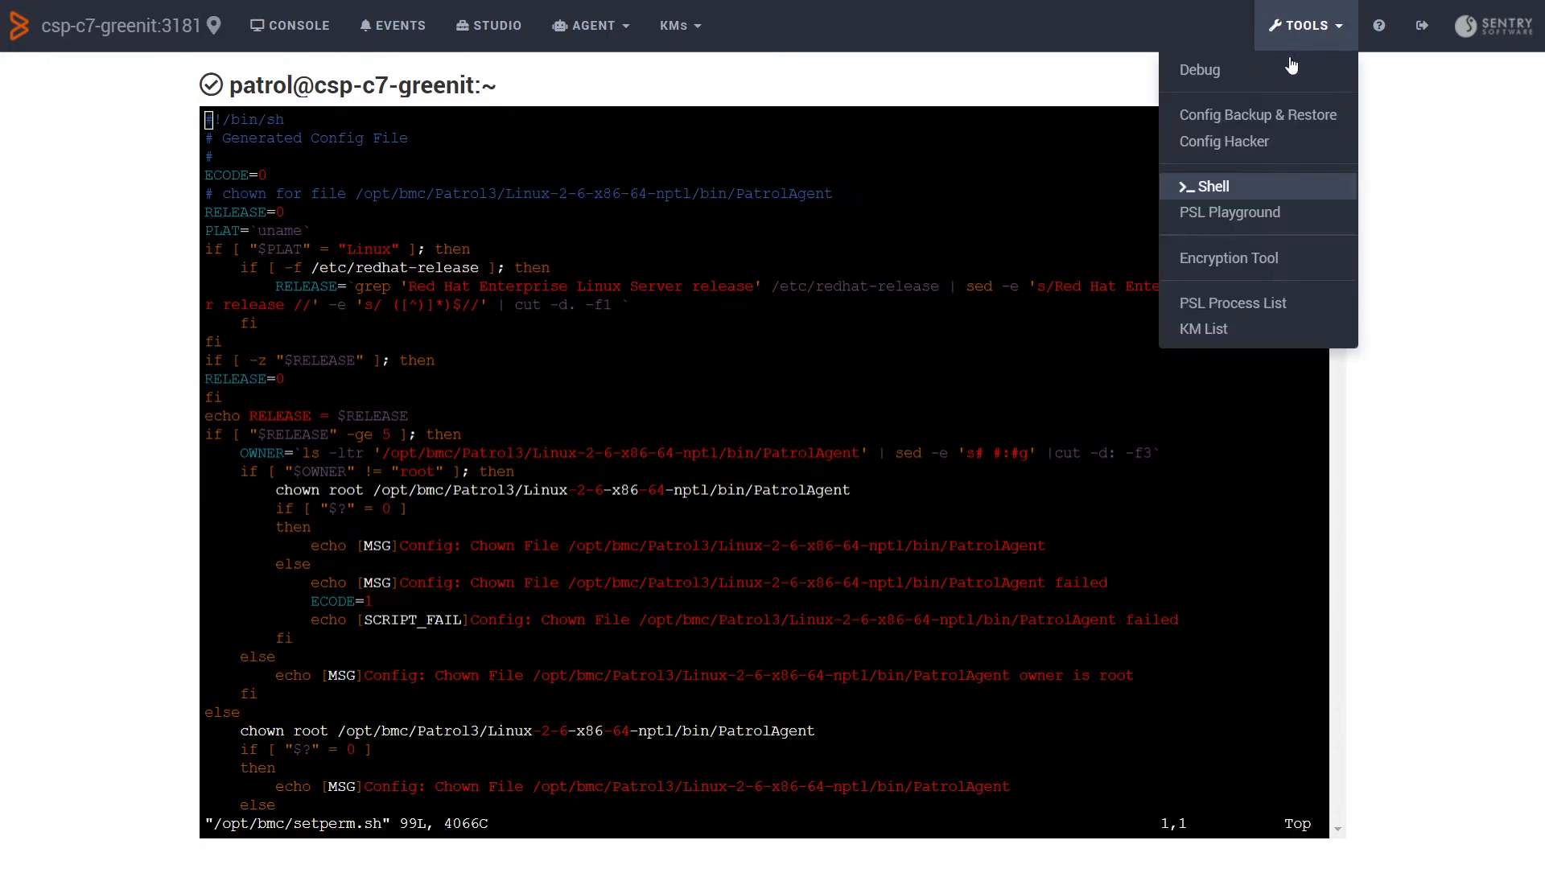
pyautogui.click(1229, 211)
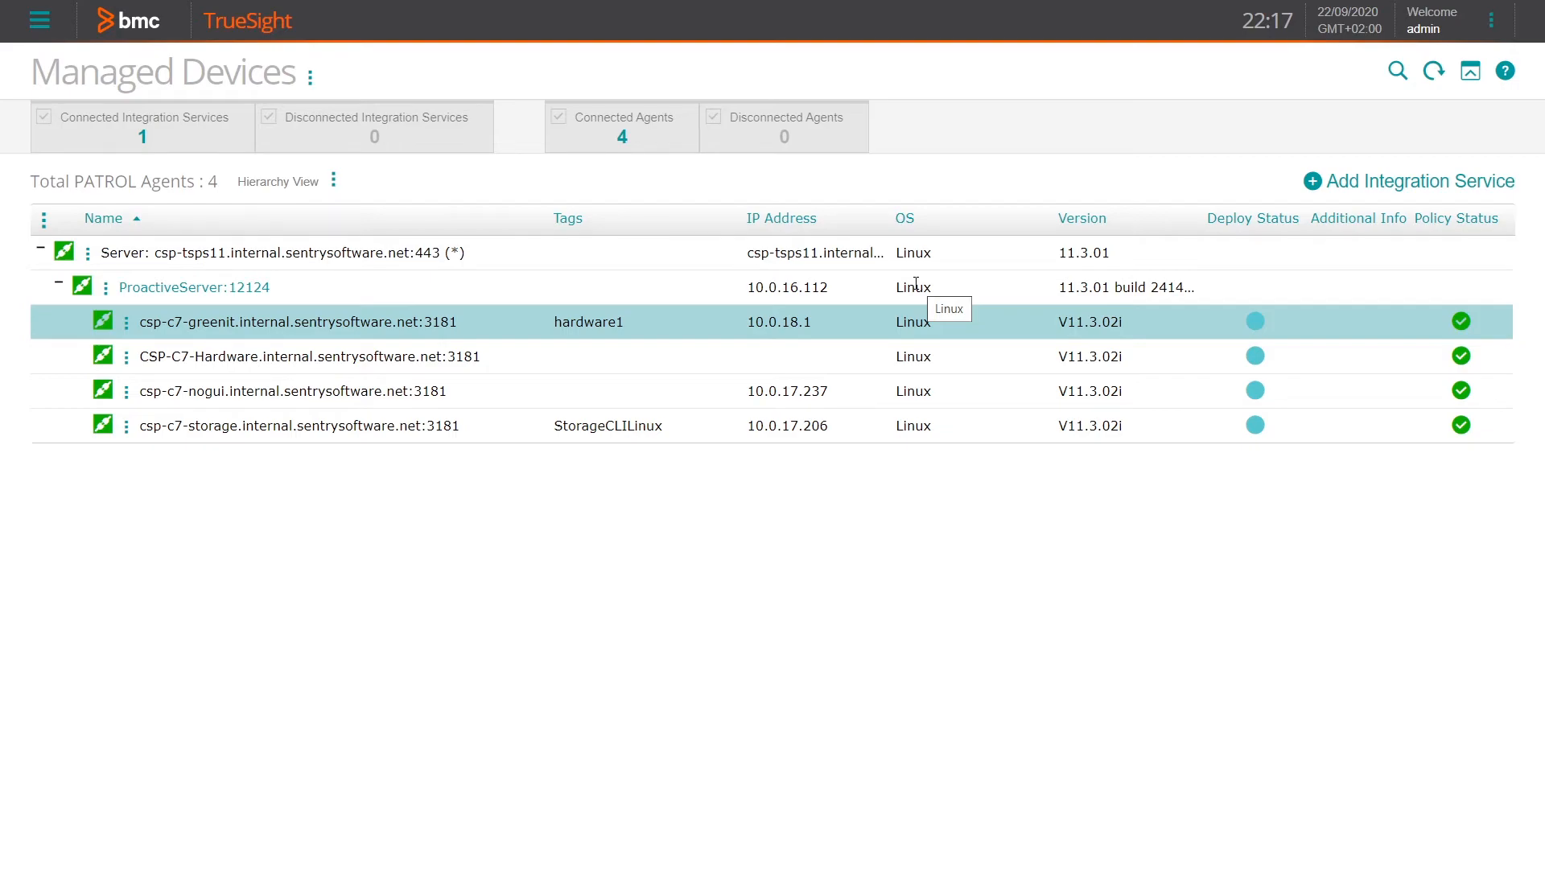
pyautogui.moveTo(114, 352)
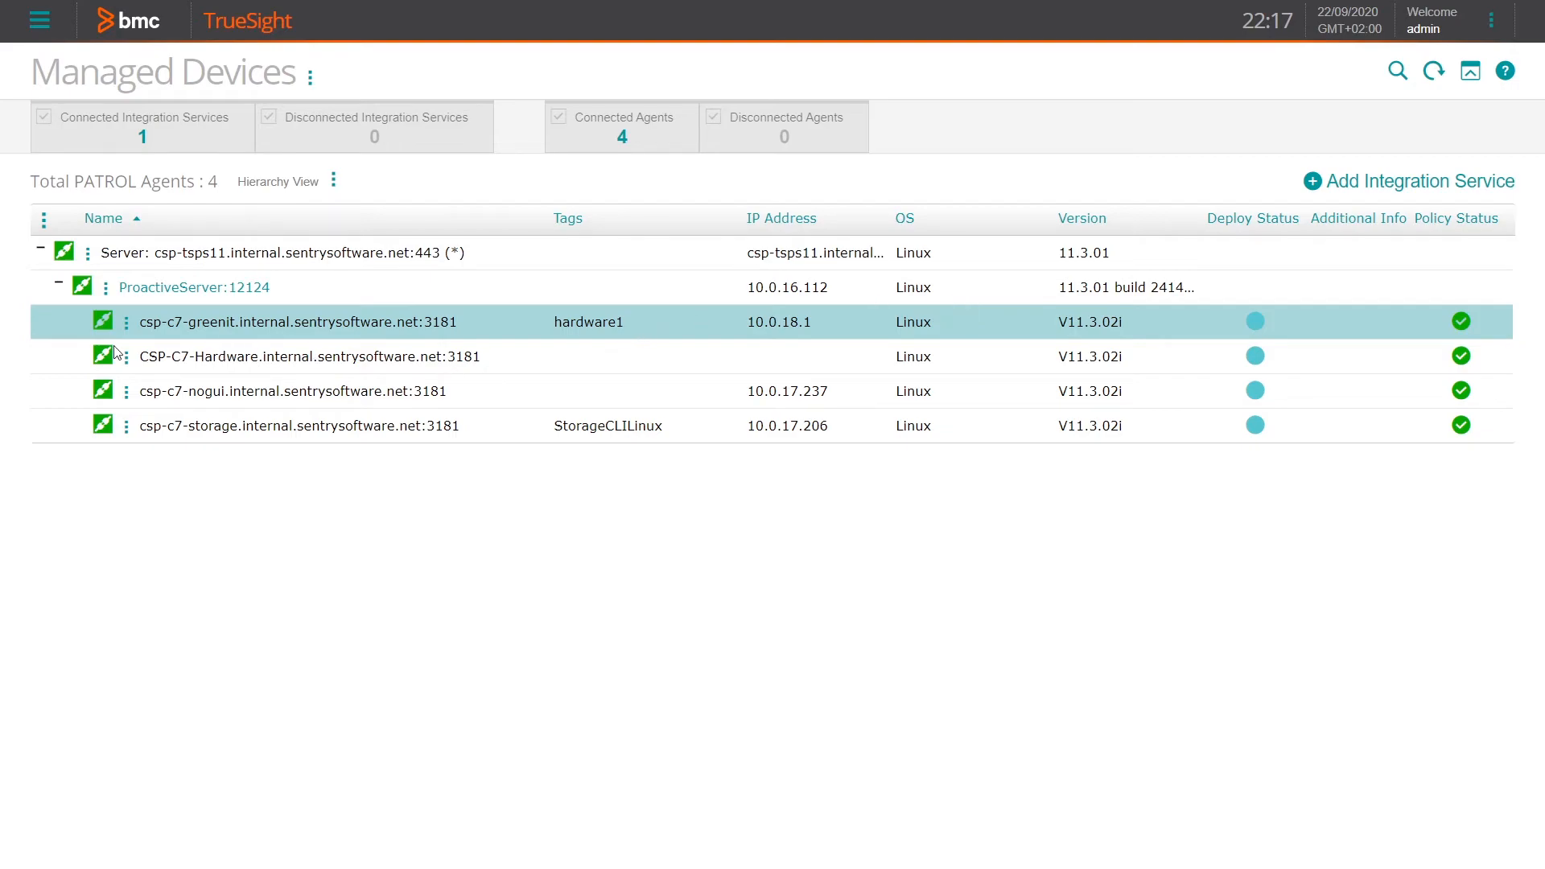
# - Select the csp-c7-greenit agent in TrueSight's Managed Devices list
pyautogui.click(126, 322)
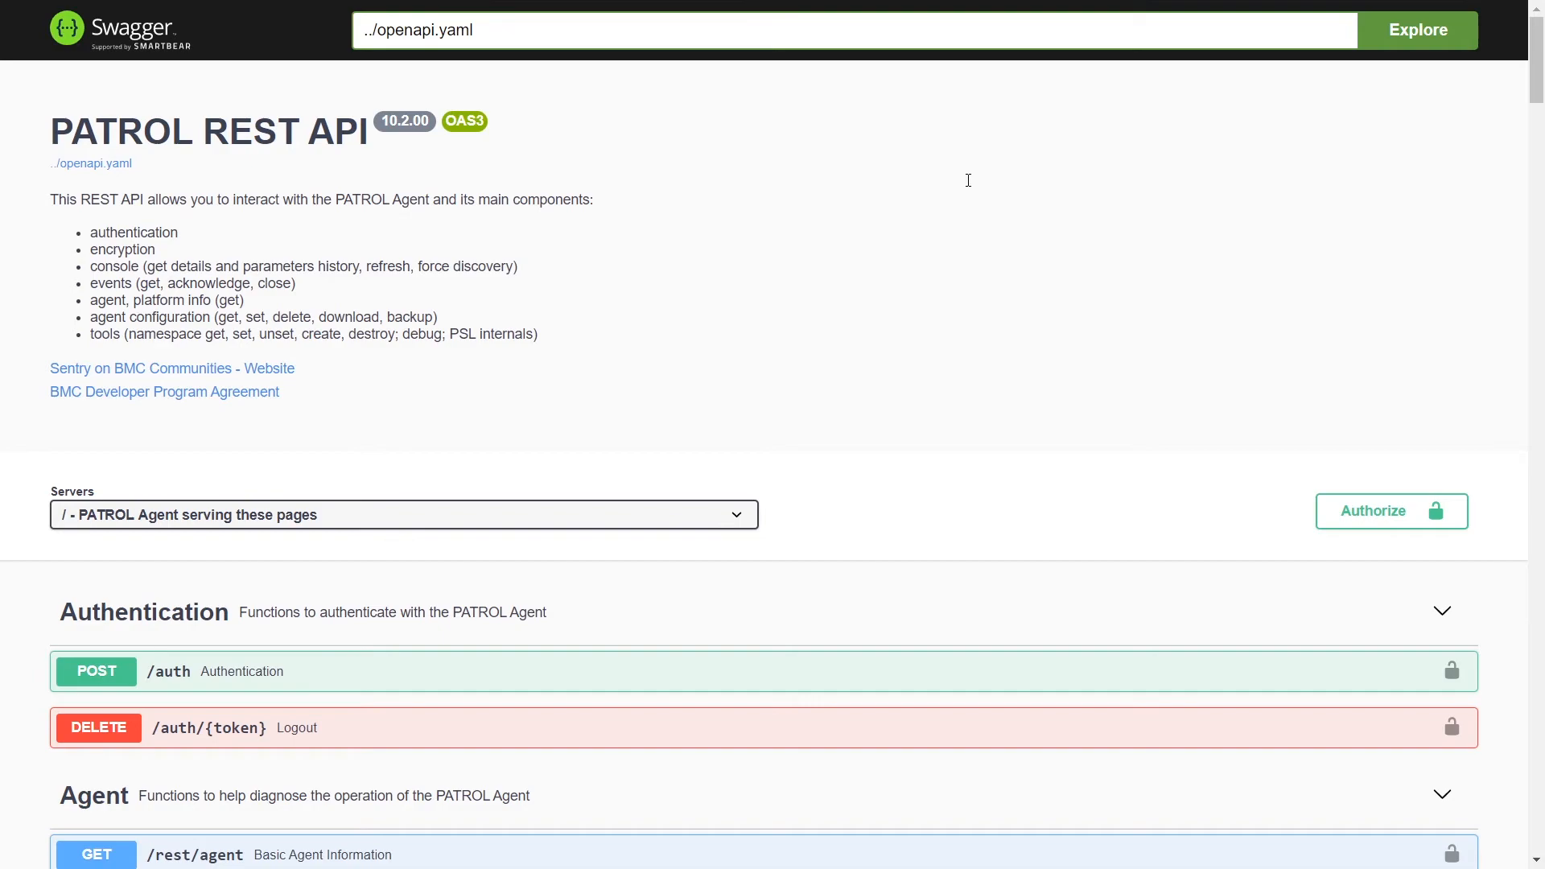
pyautogui.moveTo(962, 202)
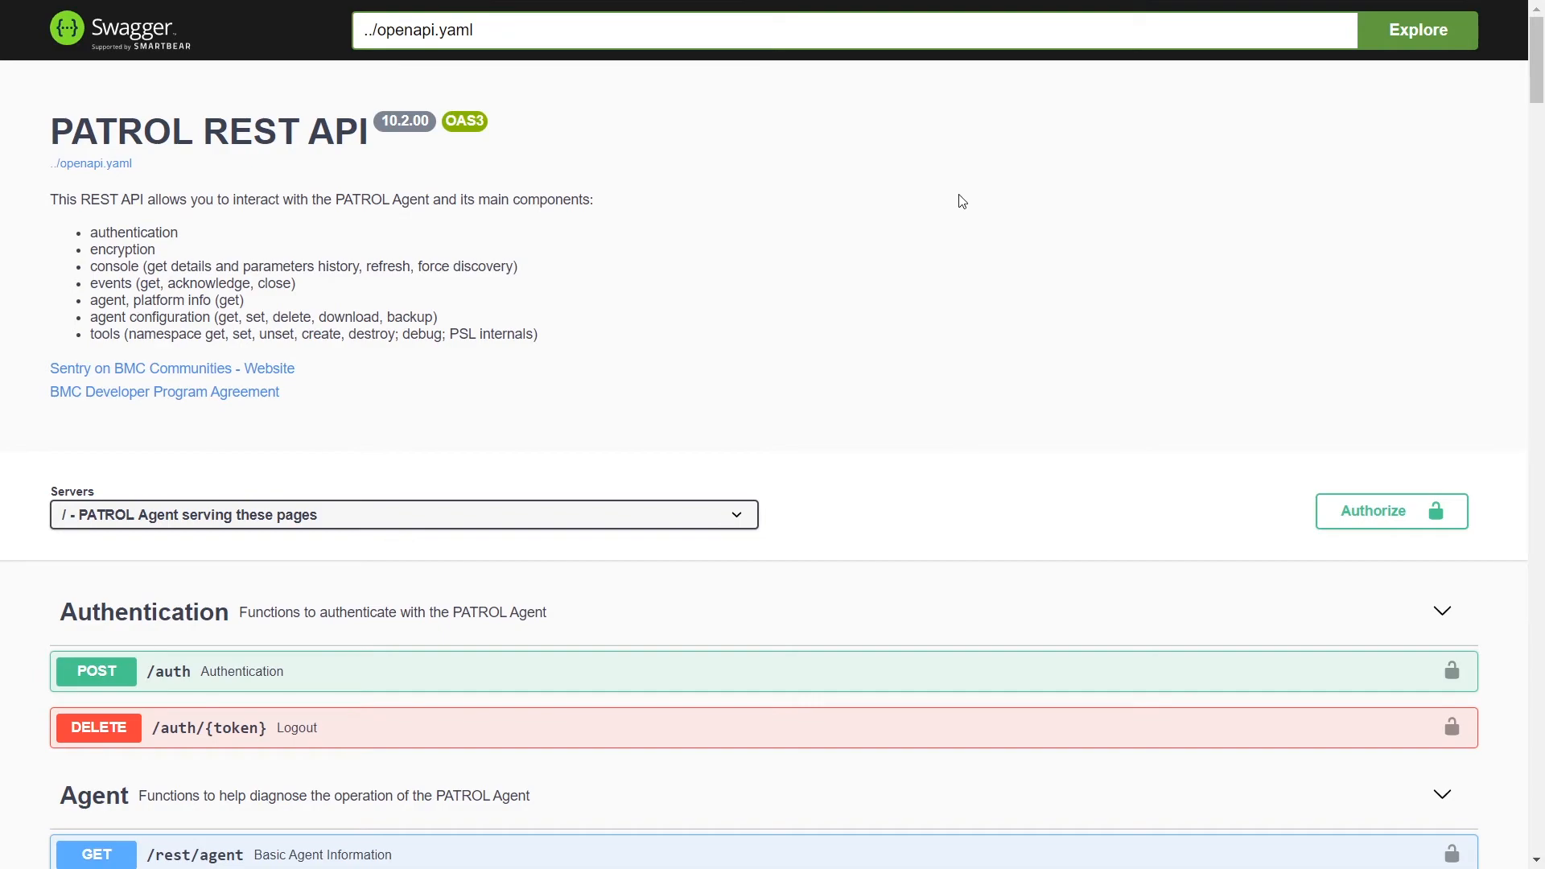